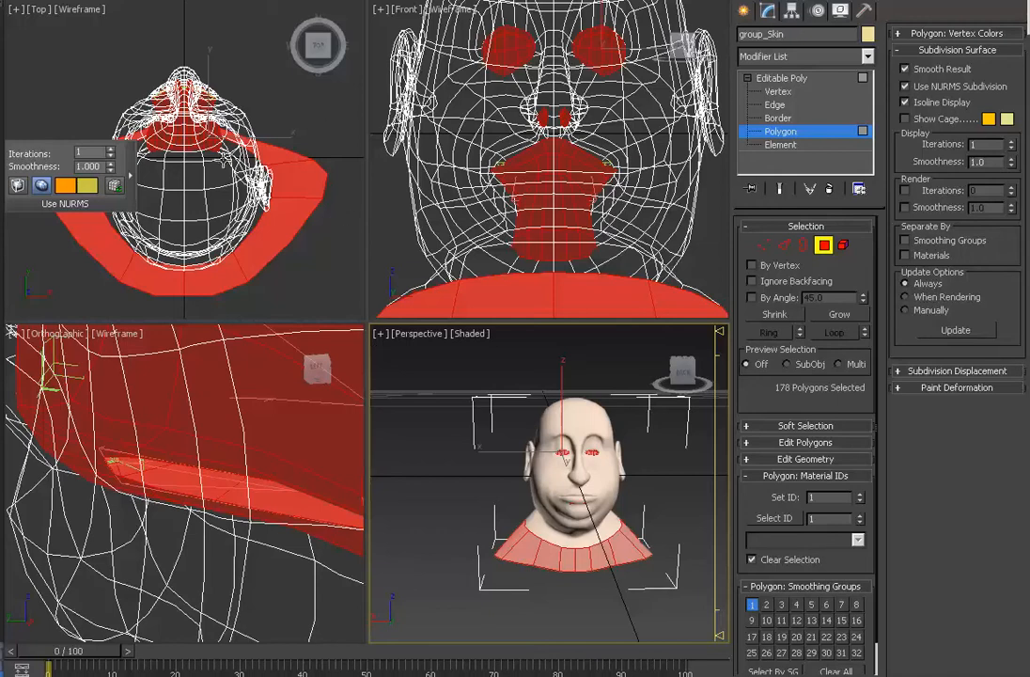
mouse_move(260, 327)
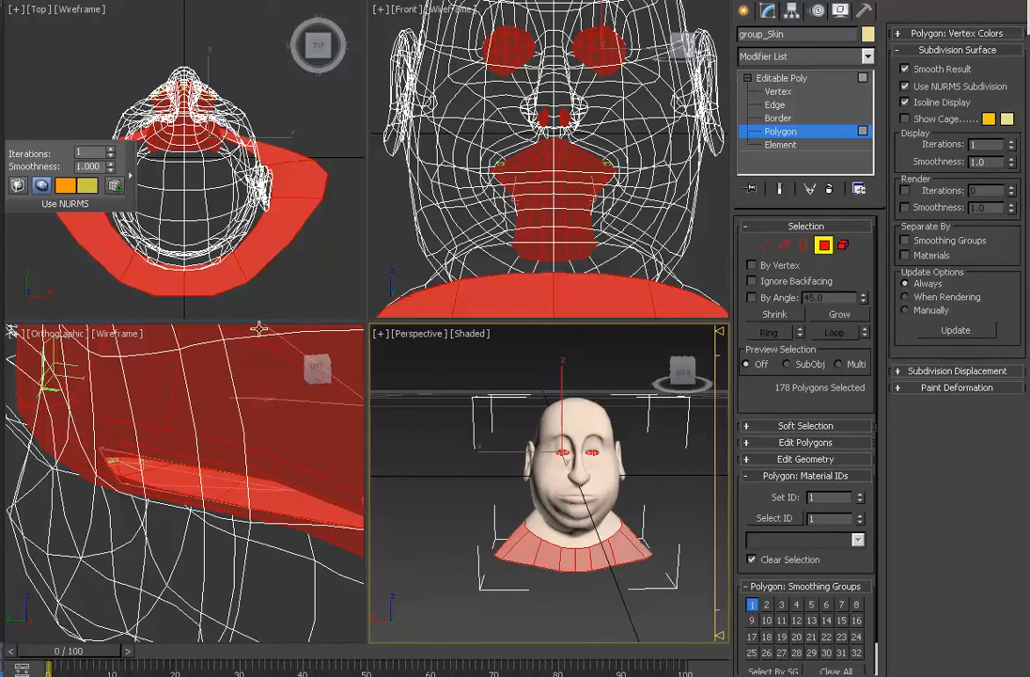
mouse_move(151, 192)
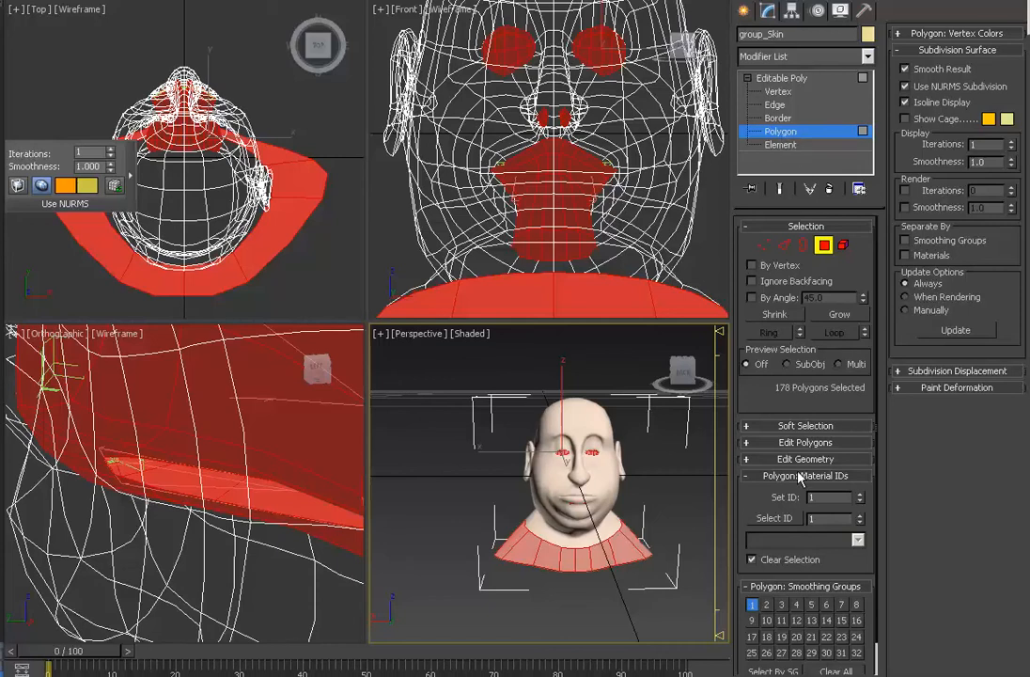
mouse_move(711, 264)
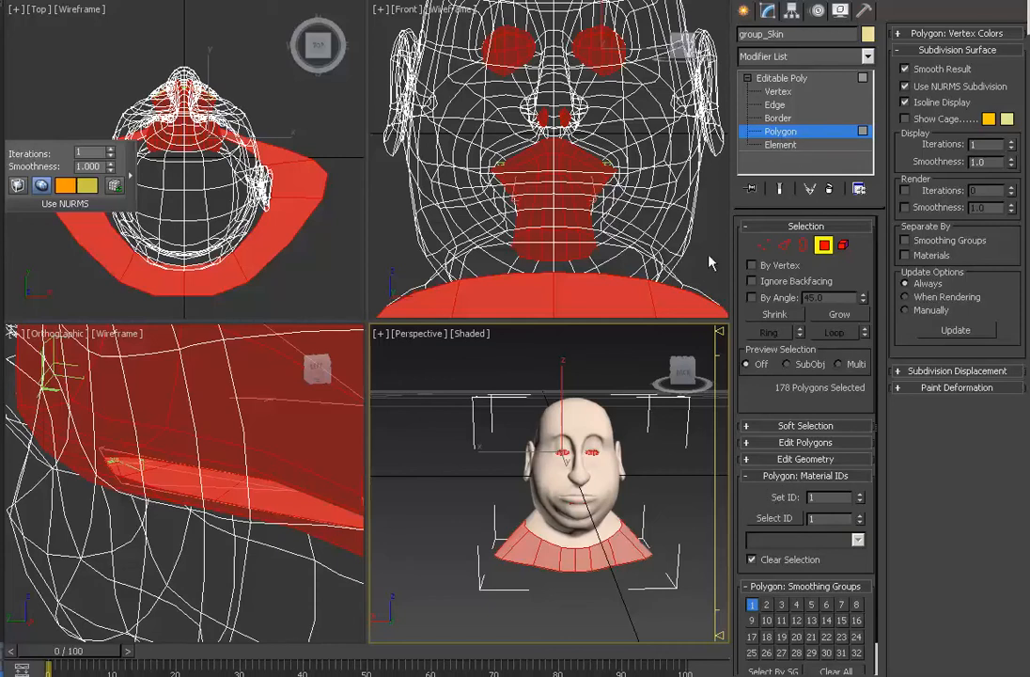
mouse_move(711, 289)
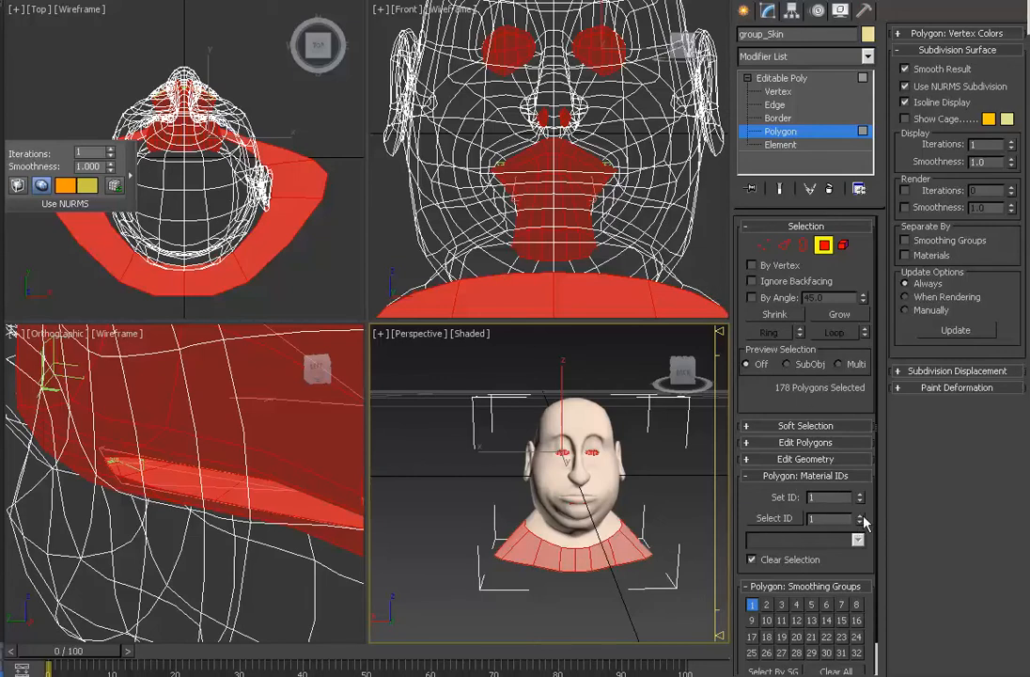
mouse_move(862, 523)
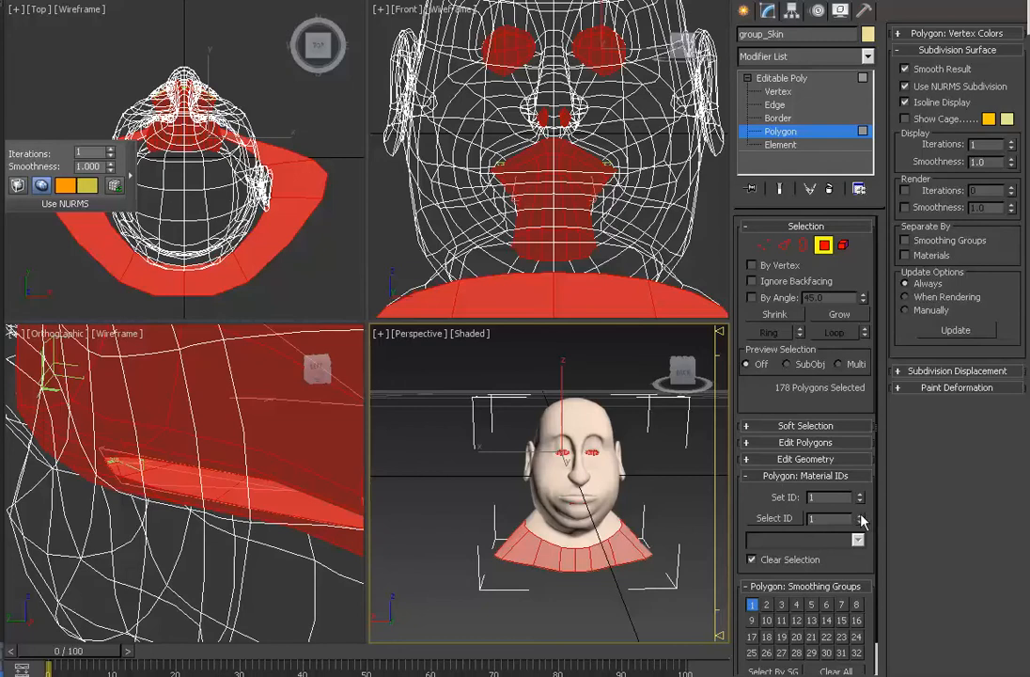
Step: Select every skin polygon on the head by its shared material ID in the Material IDs rollout
left_click(861, 515)
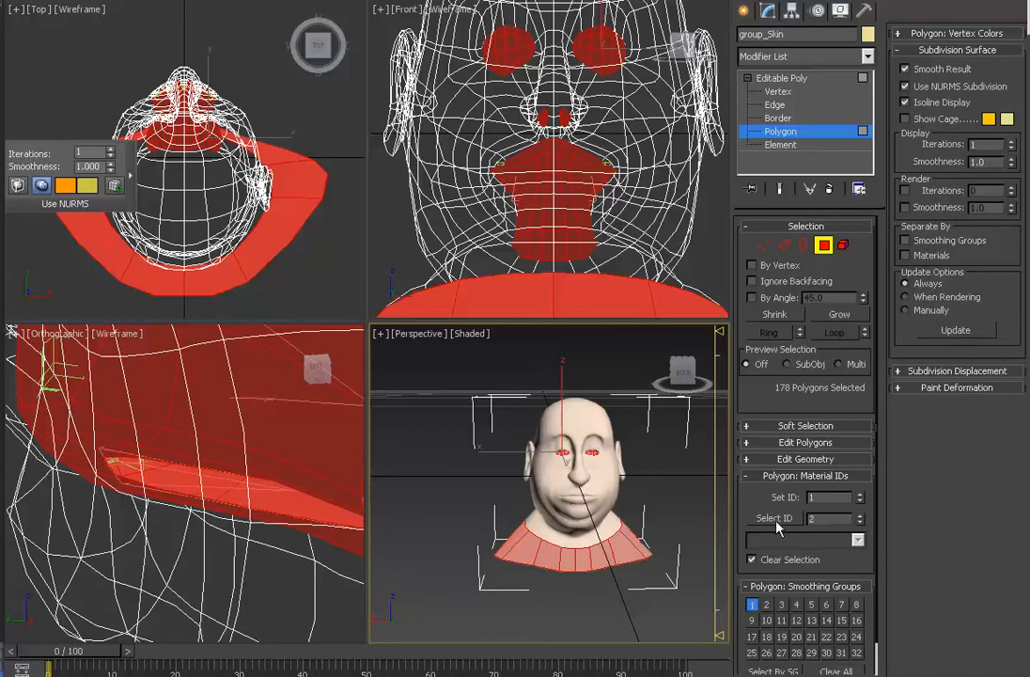
mouse_move(780, 545)
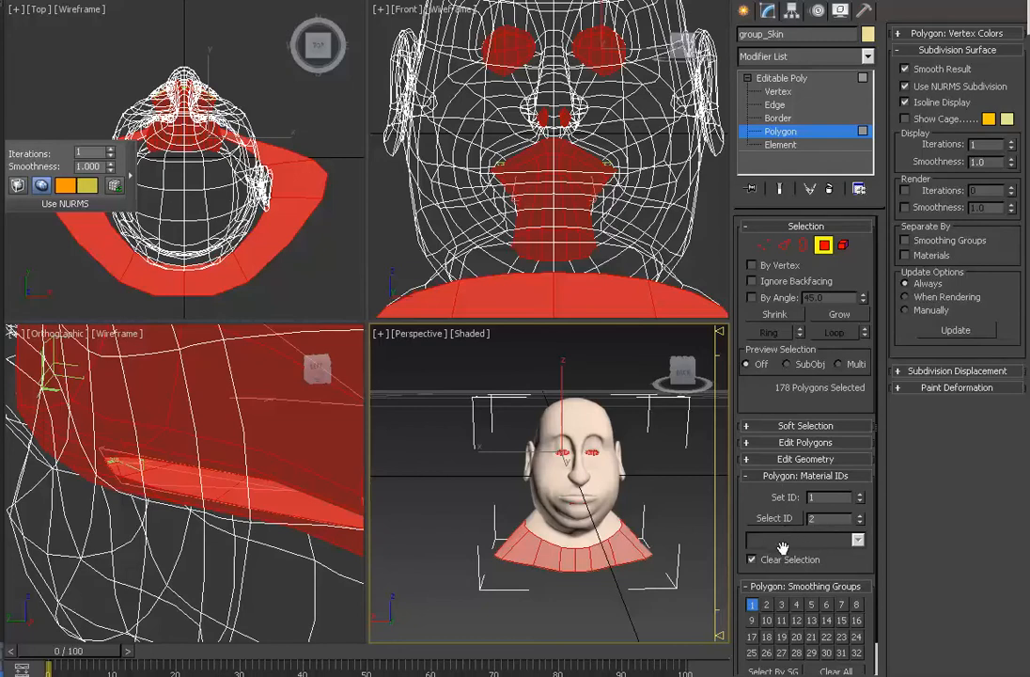
left_click(775, 519)
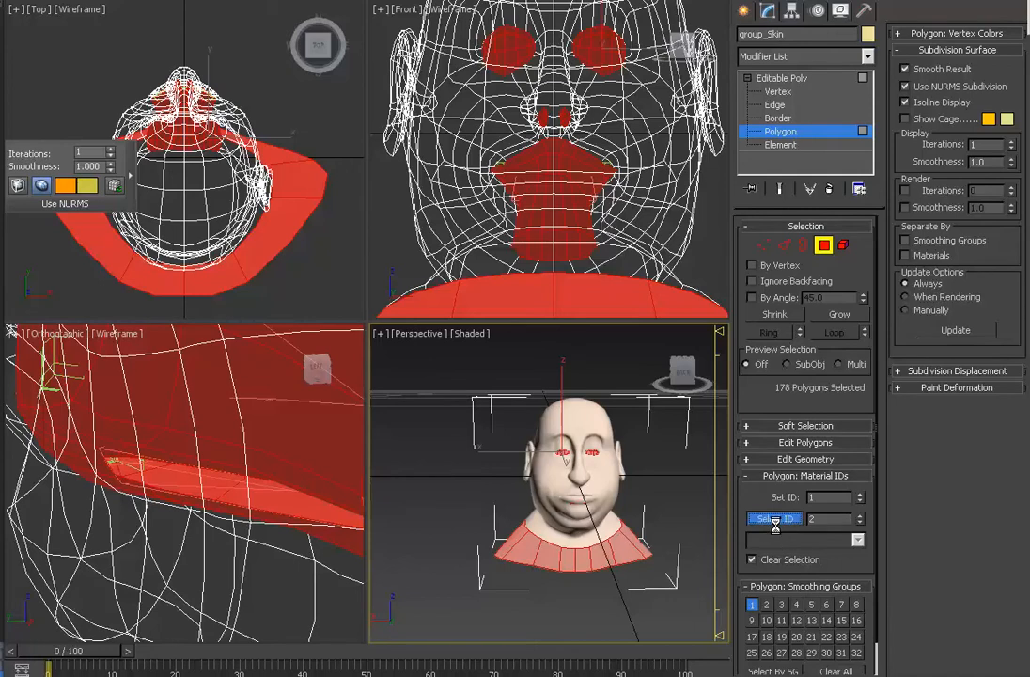
left_click(775, 519)
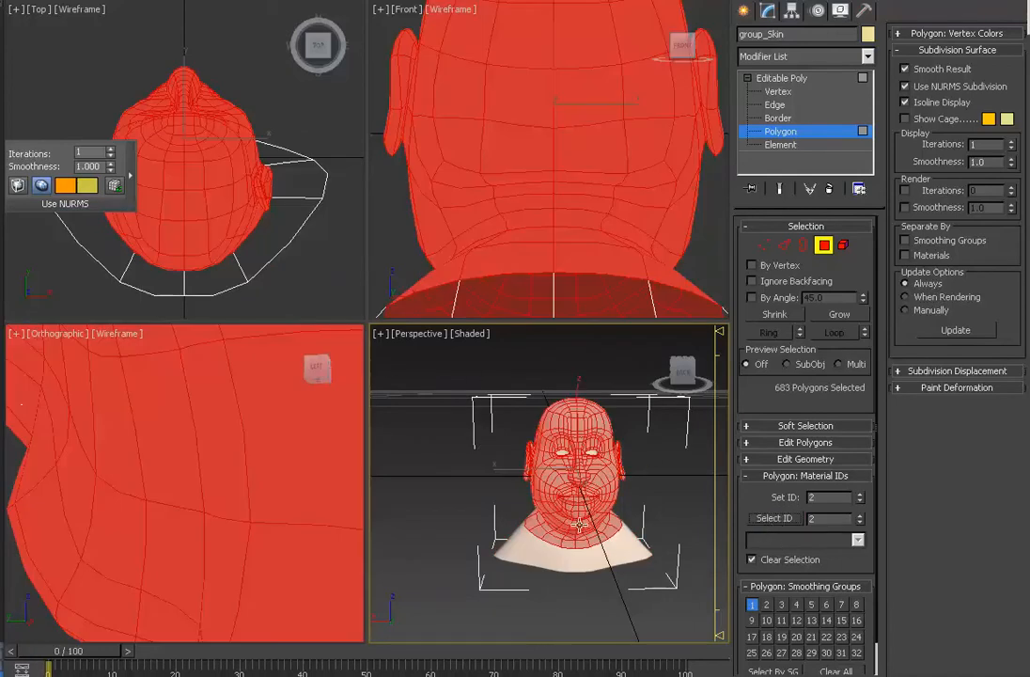
mouse_move(543, 500)
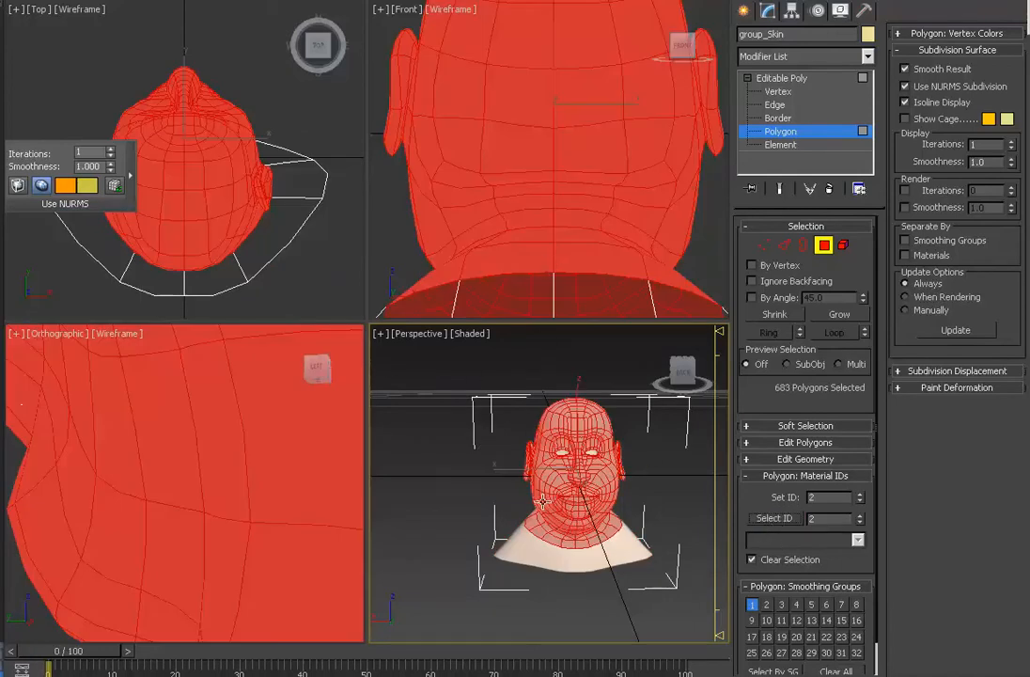
mouse_move(534, 237)
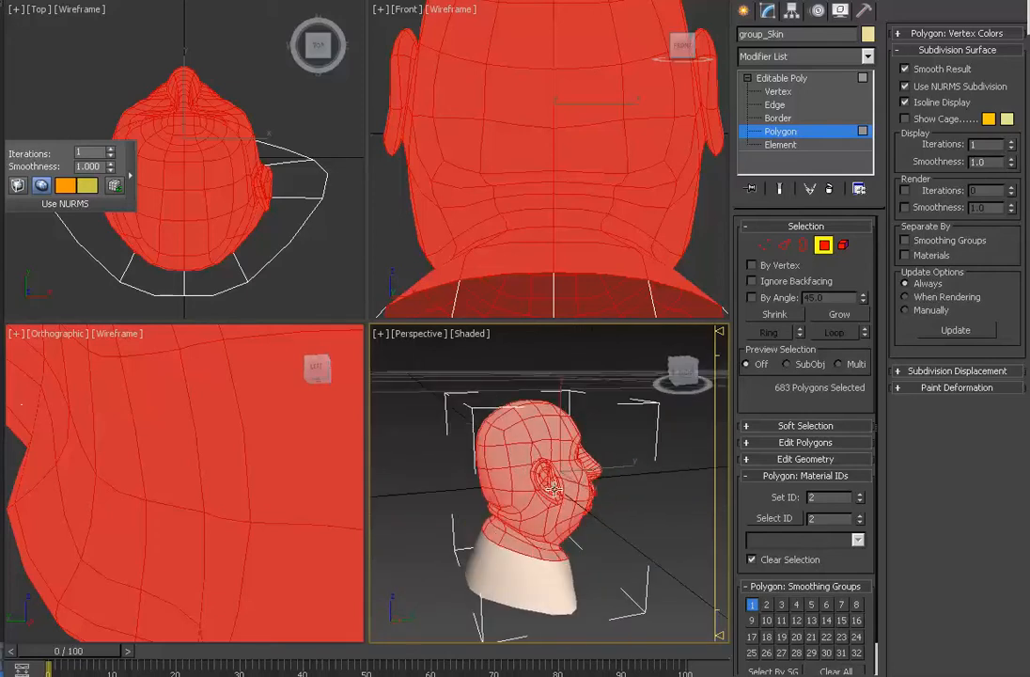
left_click_drag(564, 470, 583, 461)
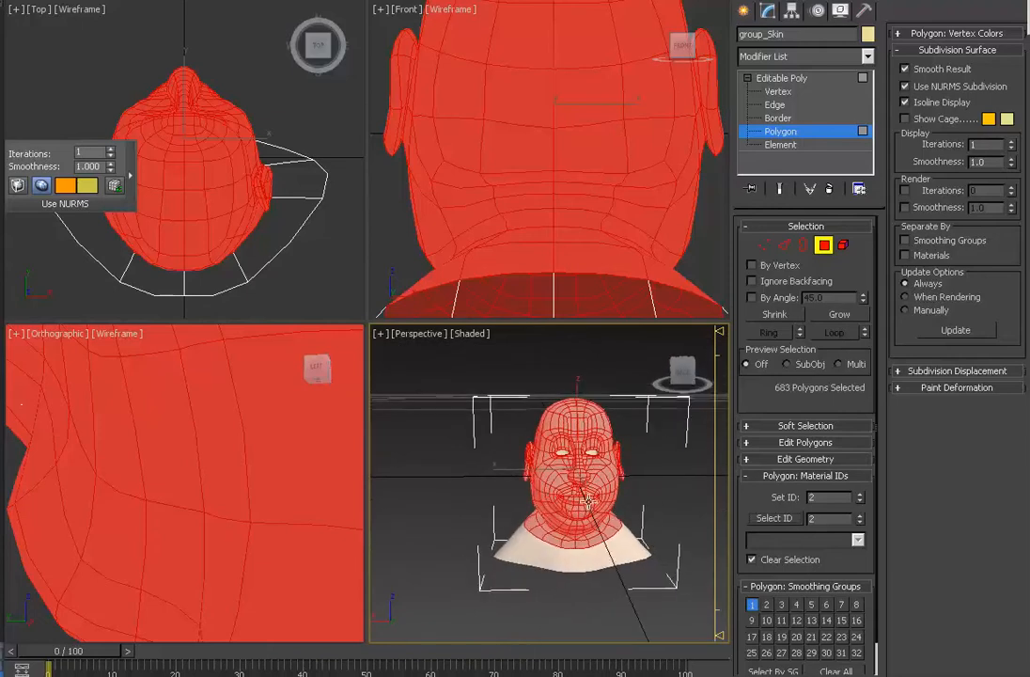
mouse_move(489, 255)
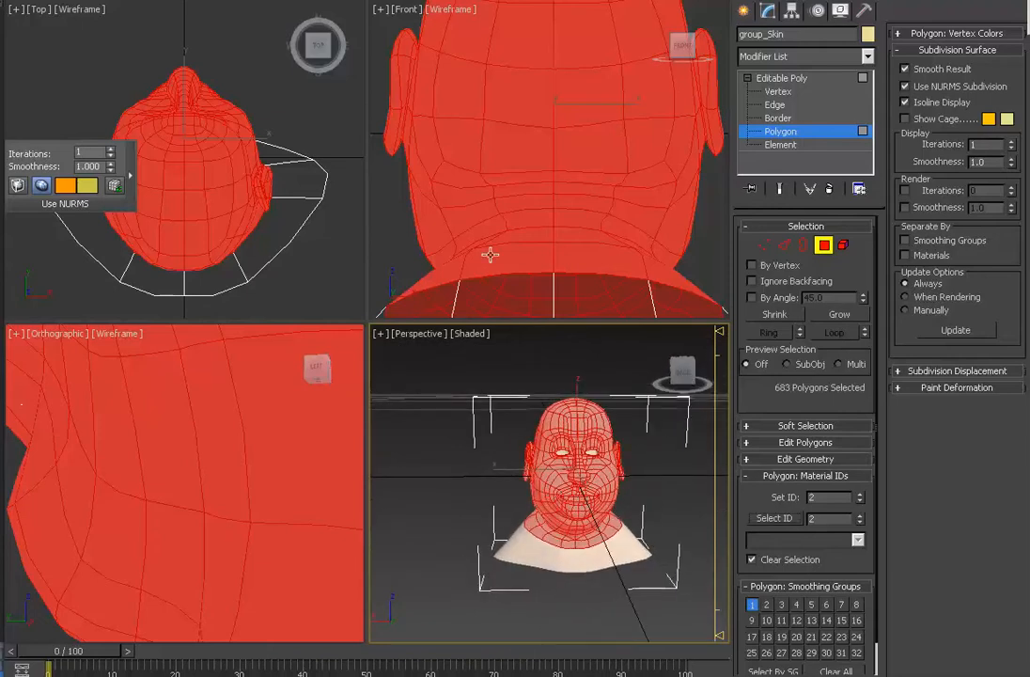
mouse_move(583, 474)
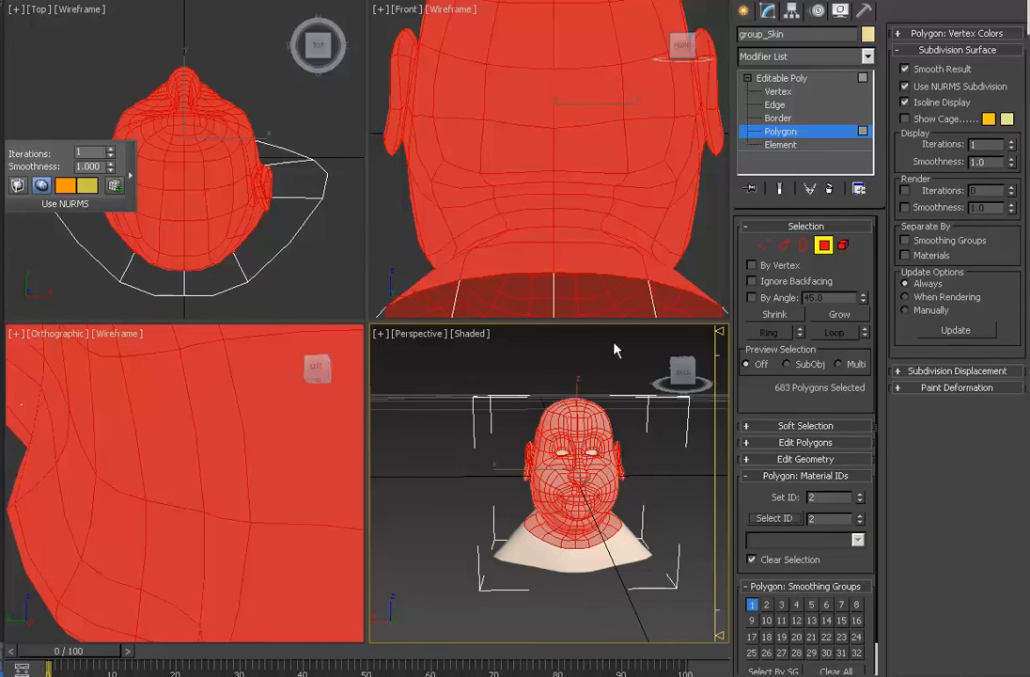
mouse_move(390, 339)
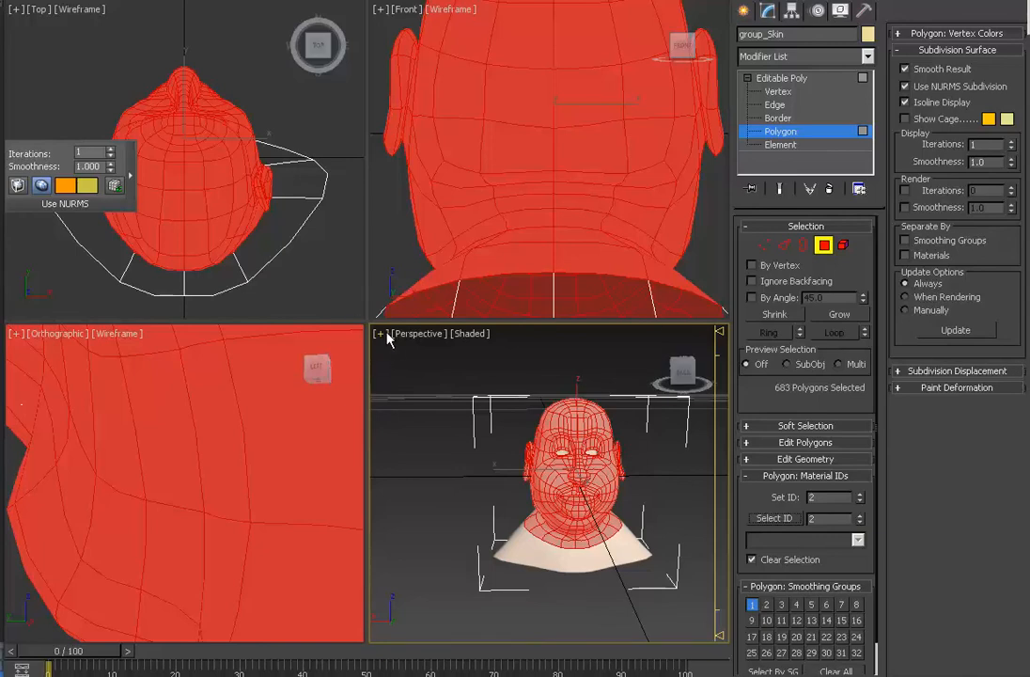
mouse_move(391, 350)
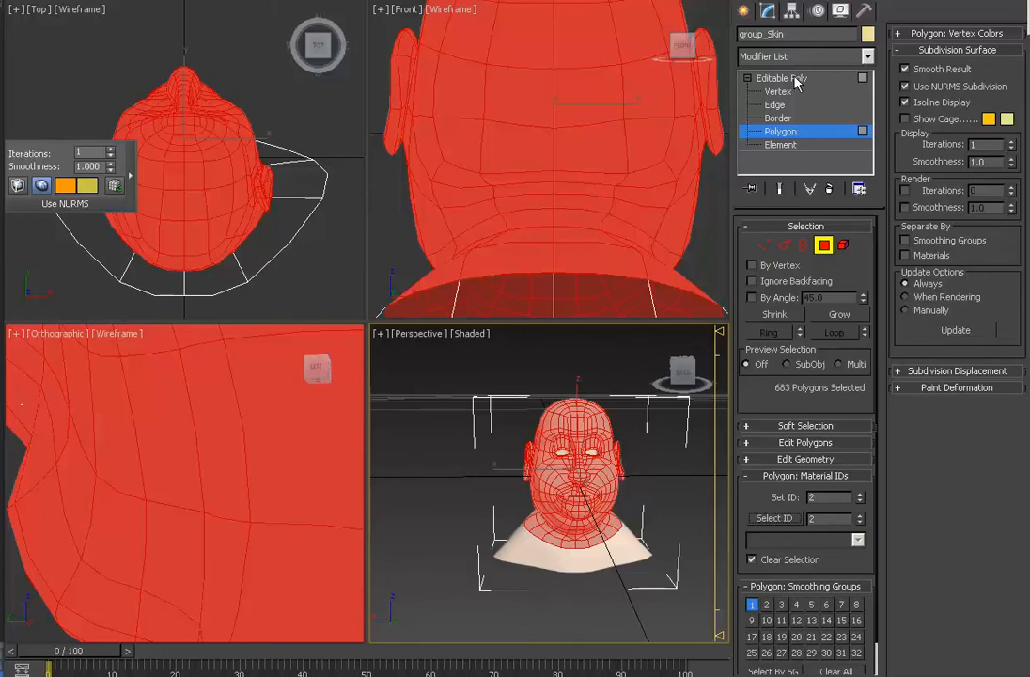
Step: Add an Unwrap UVW modifier above the head's Editable Poly from the modifier list
left_click(781, 132)
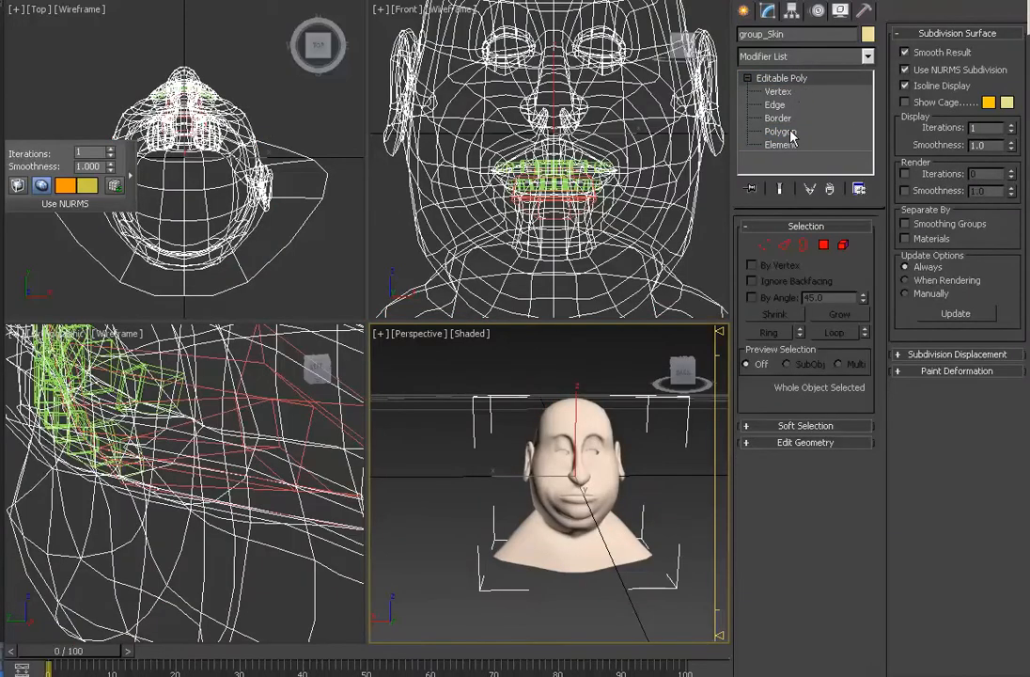
left_click(861, 57)
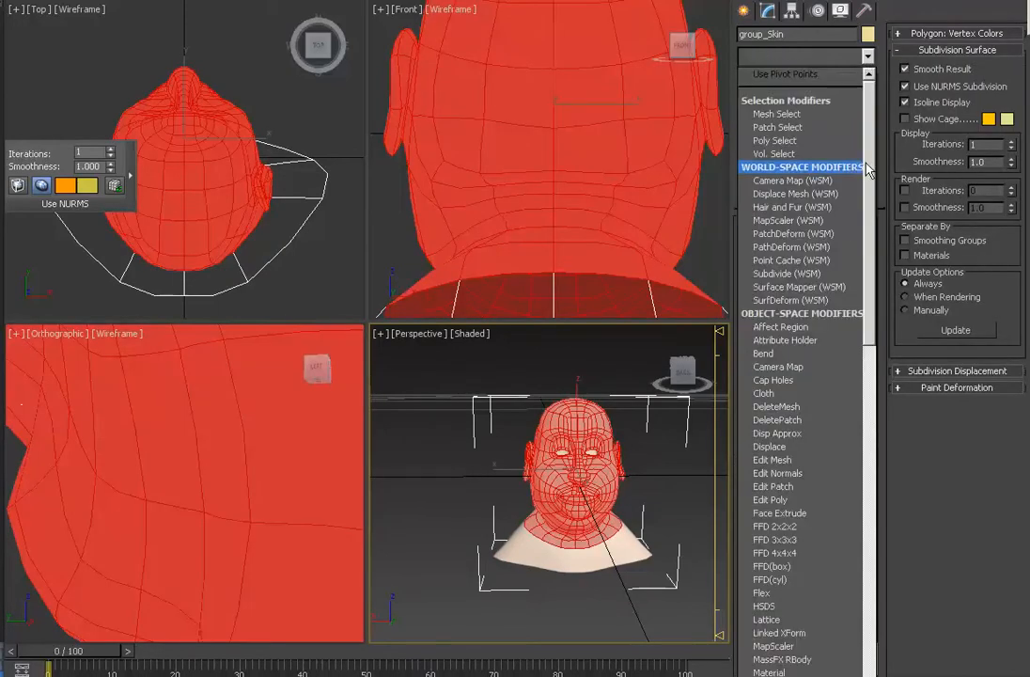
scroll("down", 3)
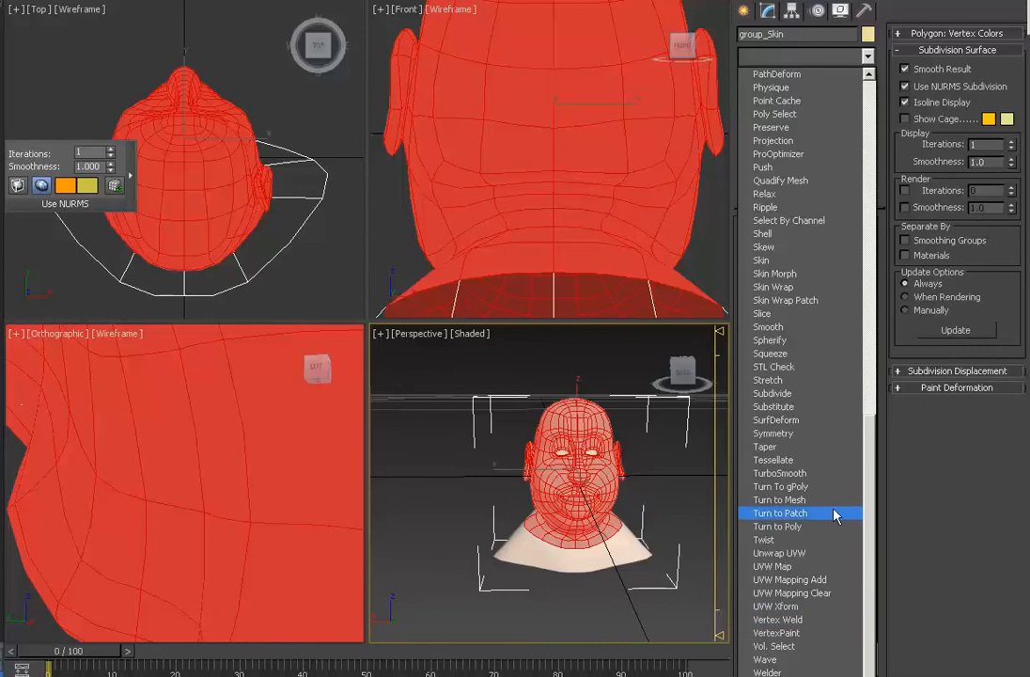
mouse_move(810, 552)
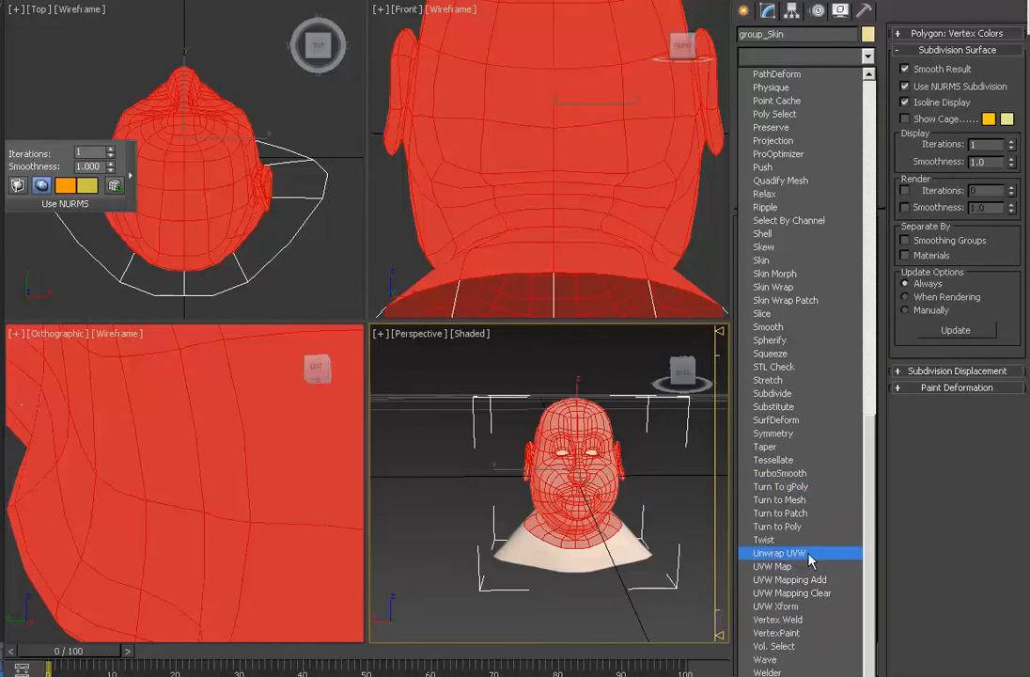
left_click(780, 553)
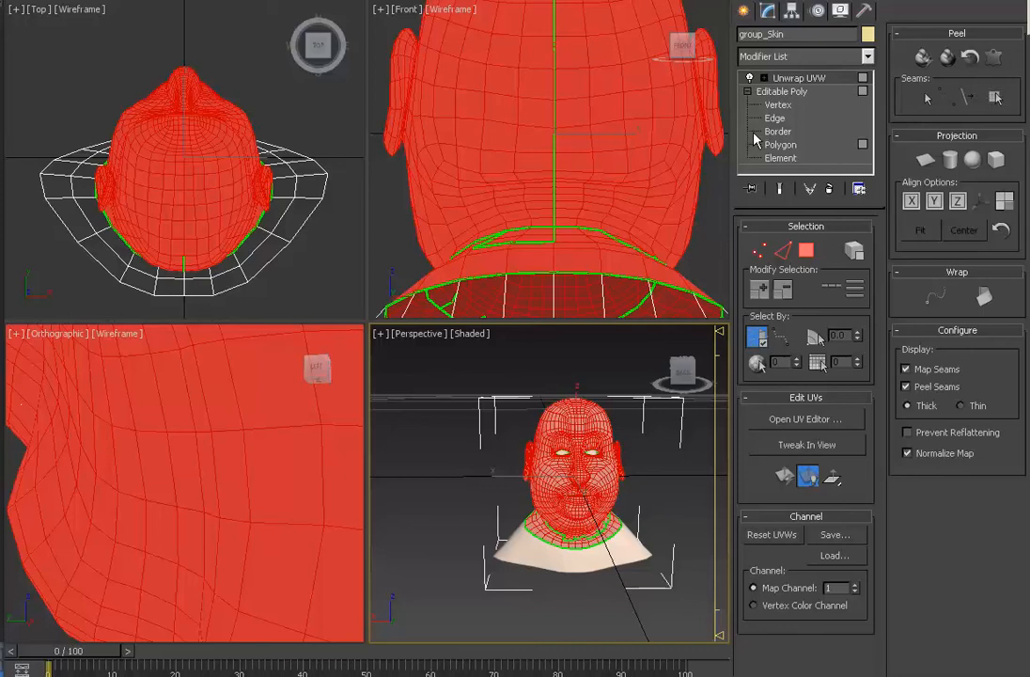
mouse_move(758, 173)
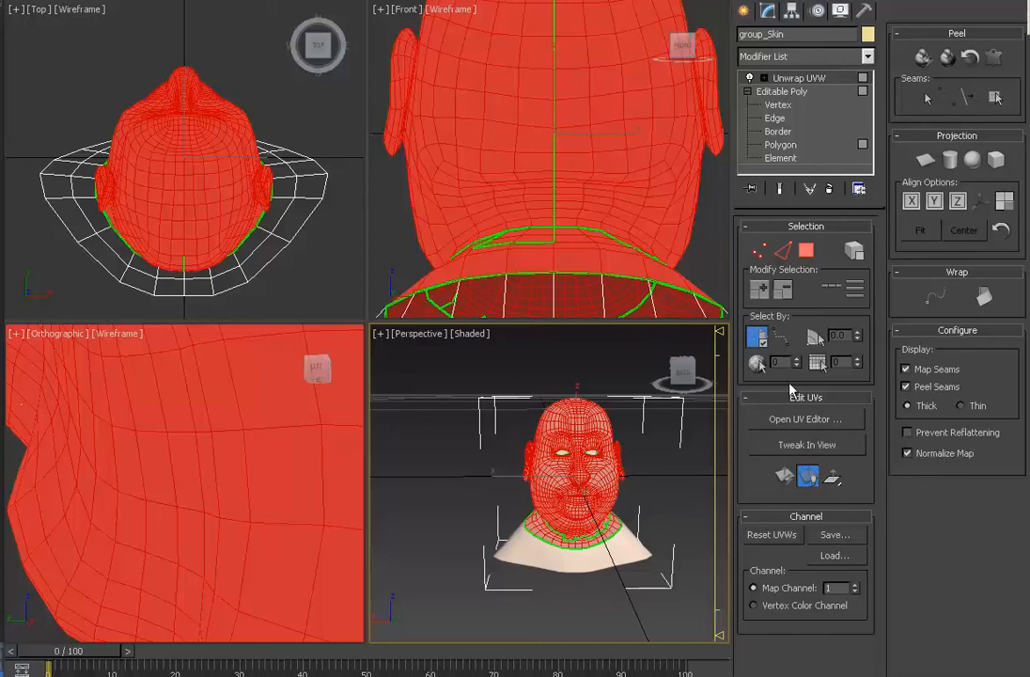
Step: Bring up the head's UV layout and project its UVs with a Cylindrical Map
left_click(805, 420)
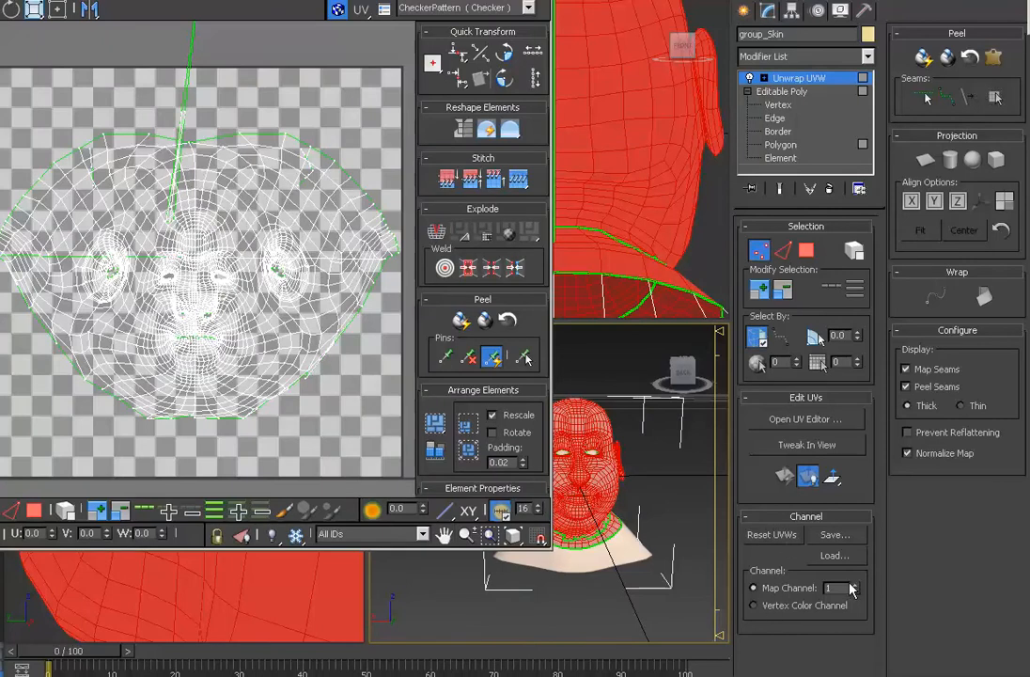
left_click(854, 583)
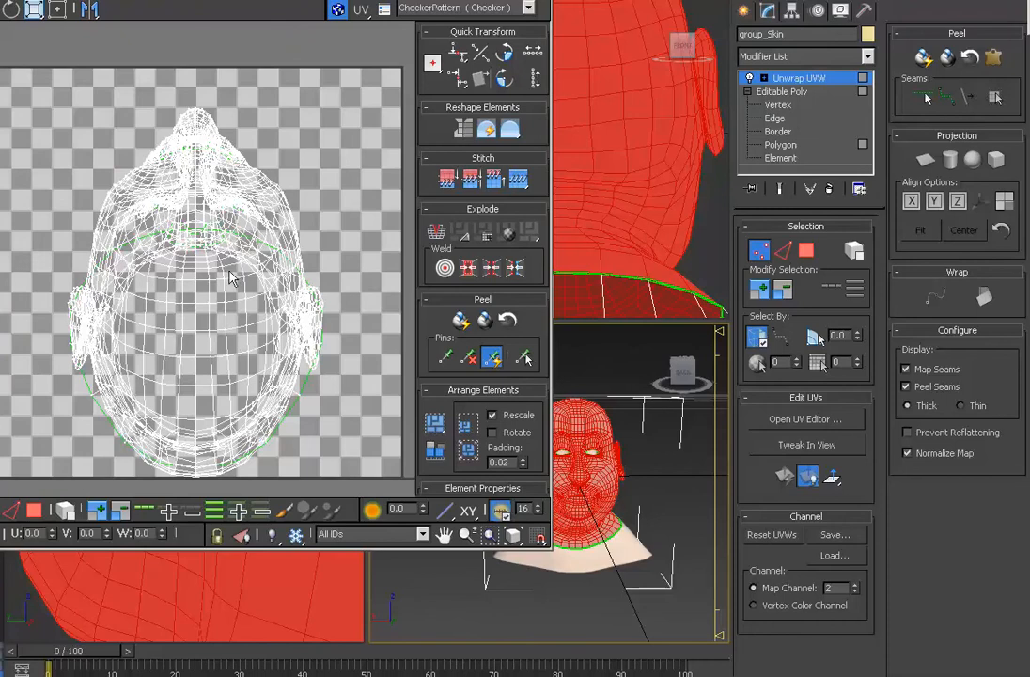
mouse_move(955, 165)
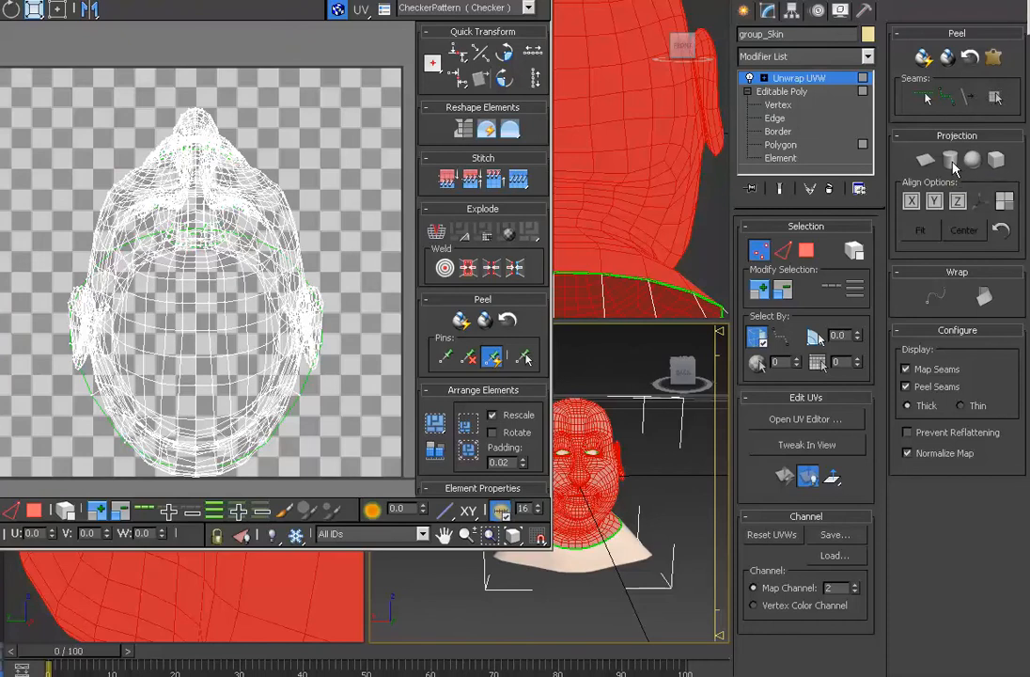
mouse_move(950, 188)
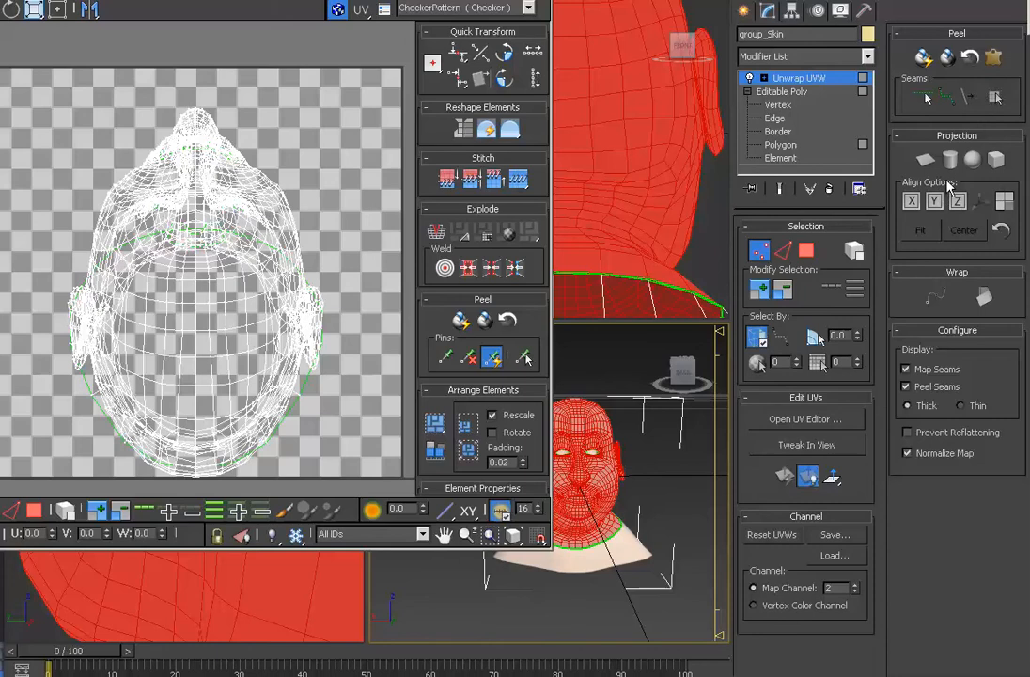
left_click(782, 251)
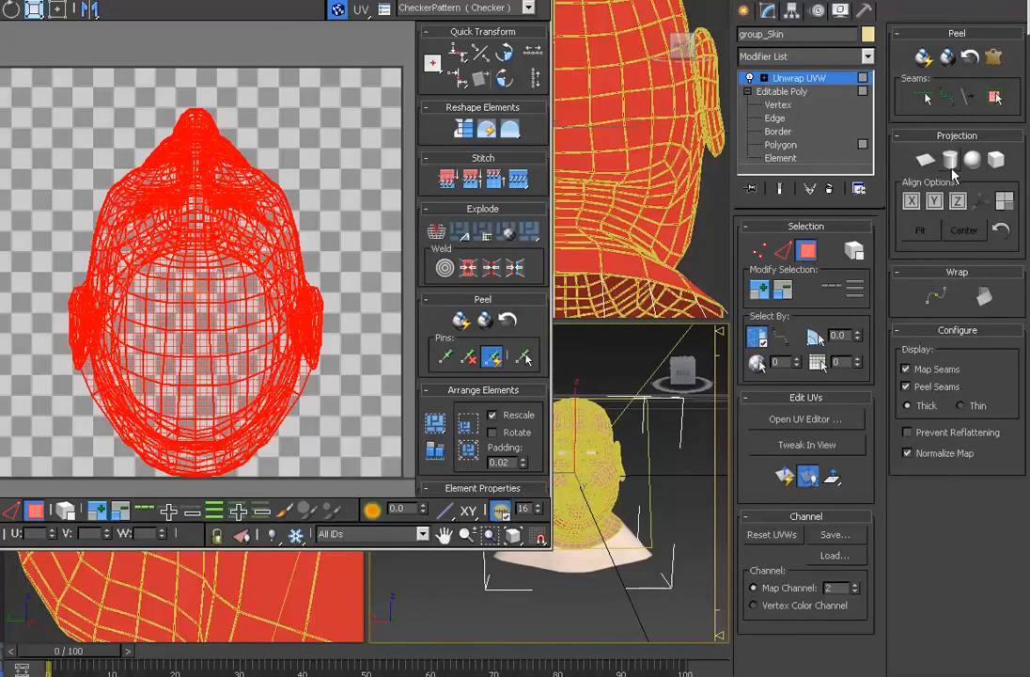
left_click(952, 160)
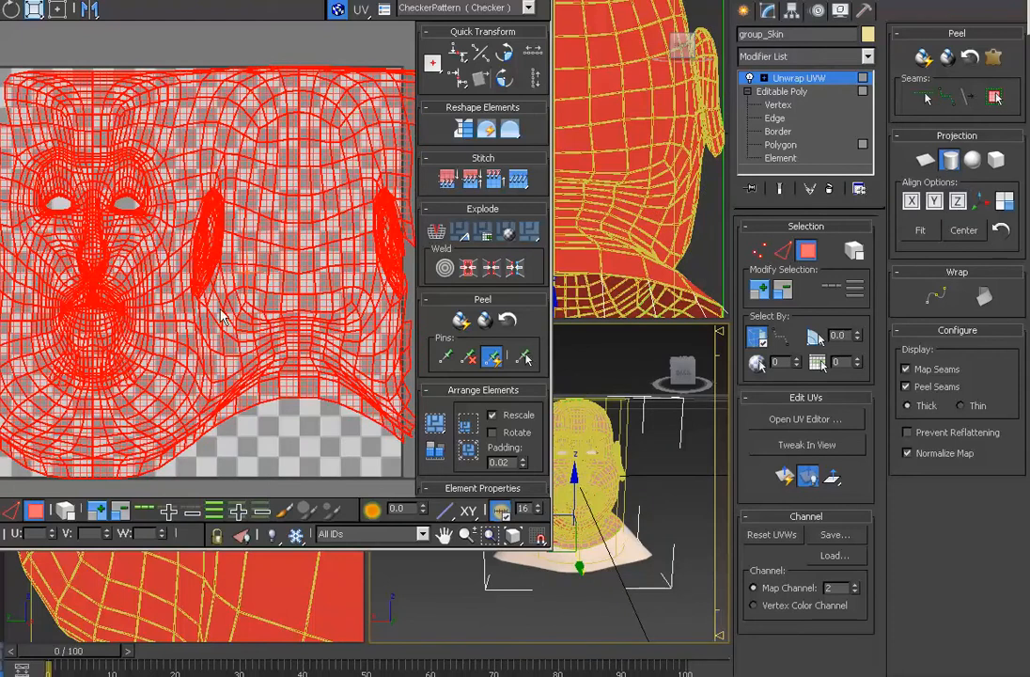
mouse_move(376, 154)
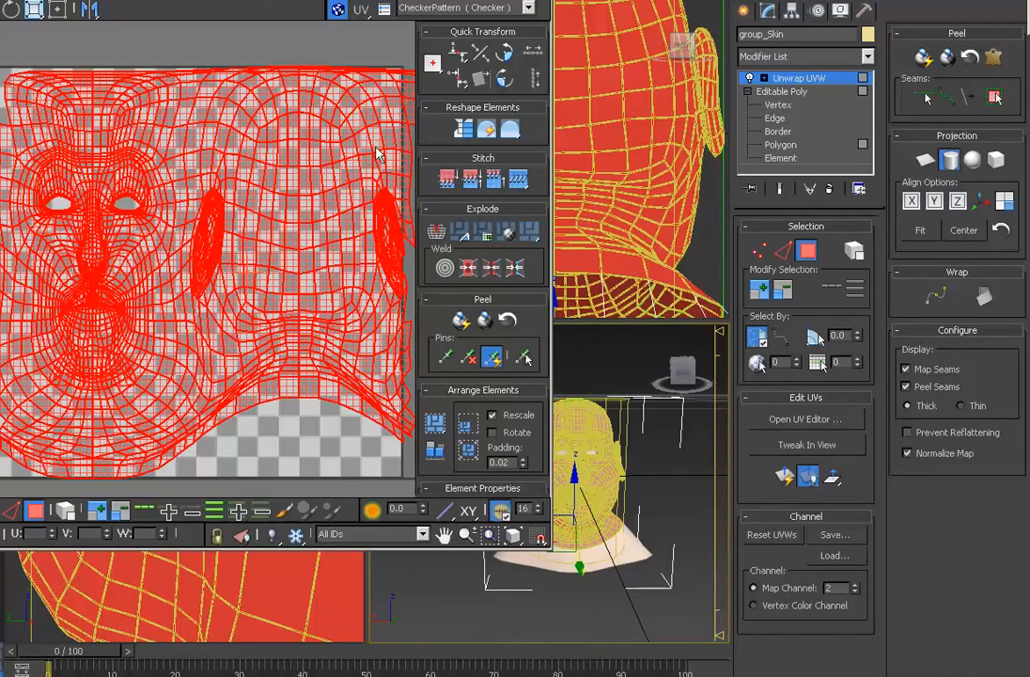
mouse_move(319, 147)
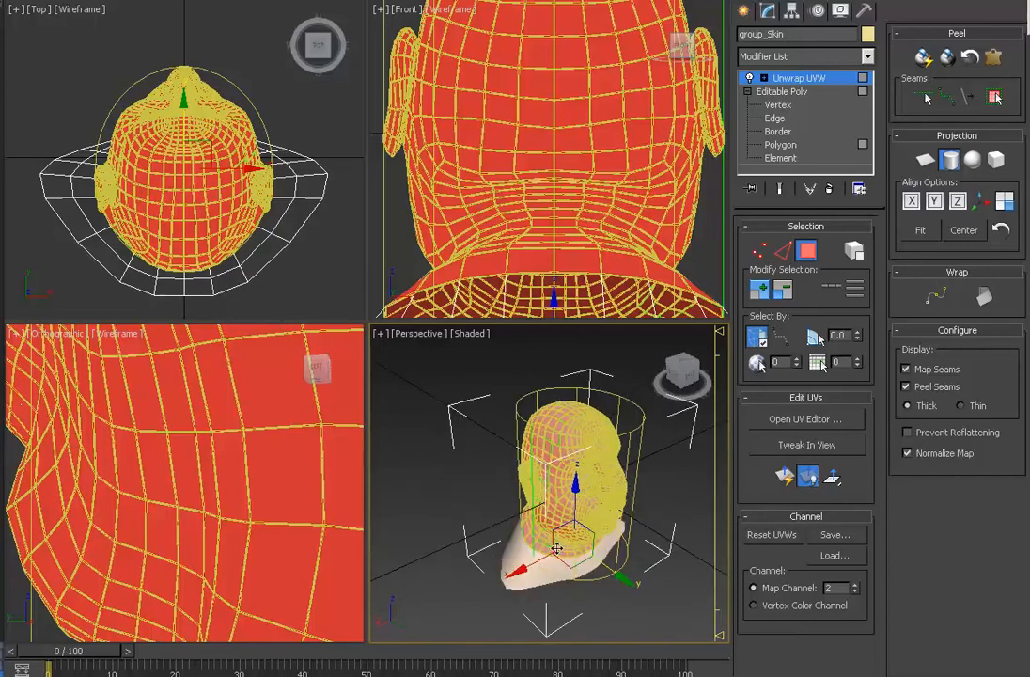
Step: Rotate the cylindrical map gizmo so the seam faces the back of the head, then recheck the UV layout
left_click_drag(564, 470, 574, 441)
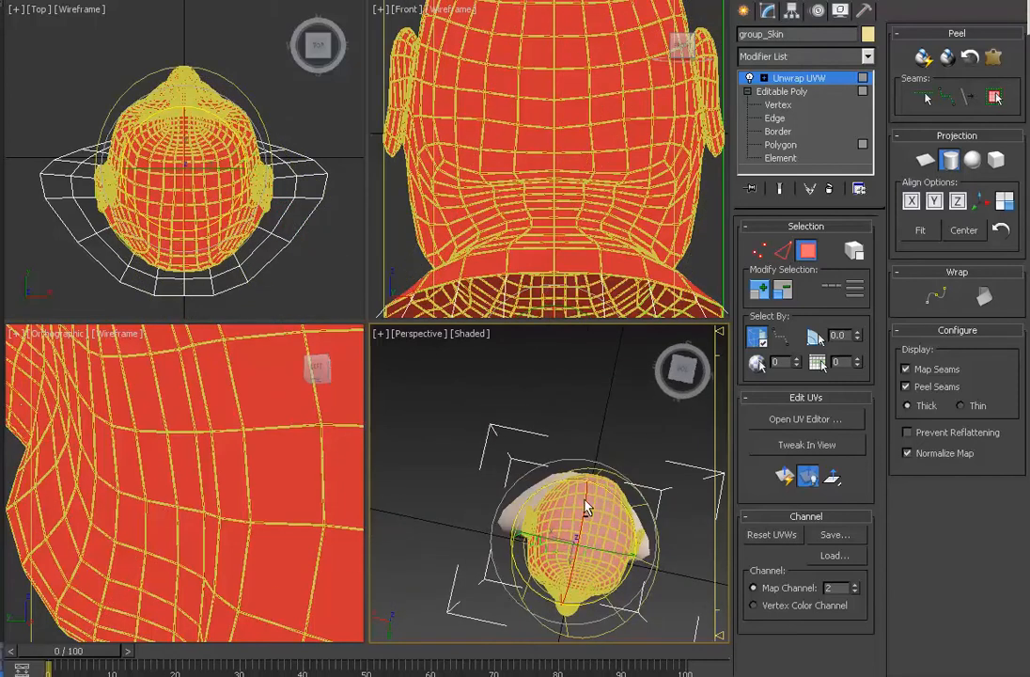
left_click_drag(583, 508, 546, 546)
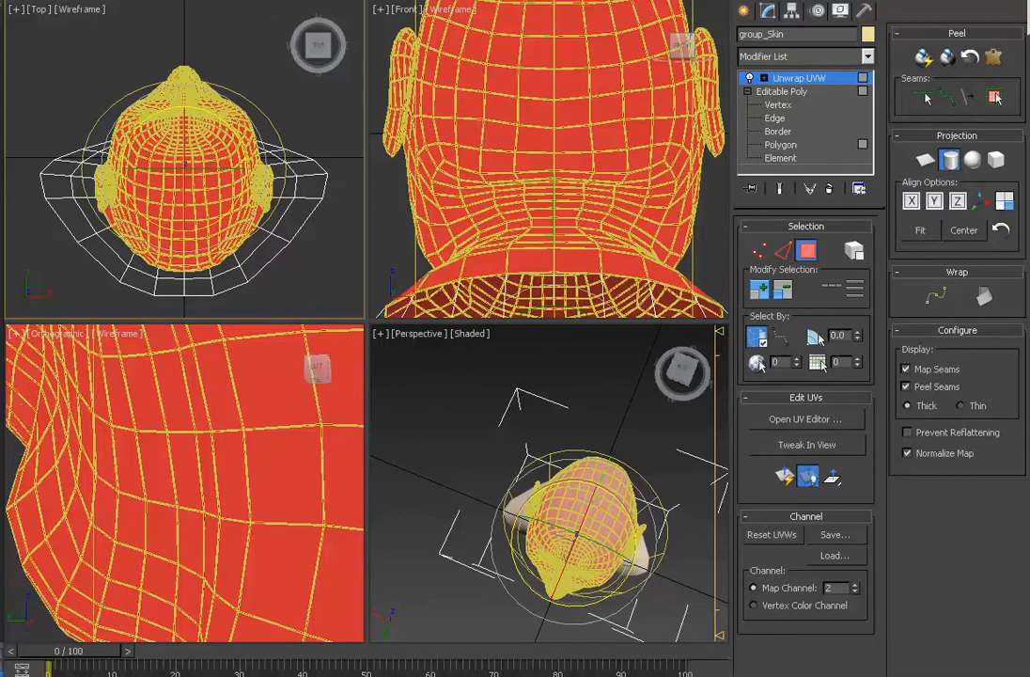
left_click(805, 419)
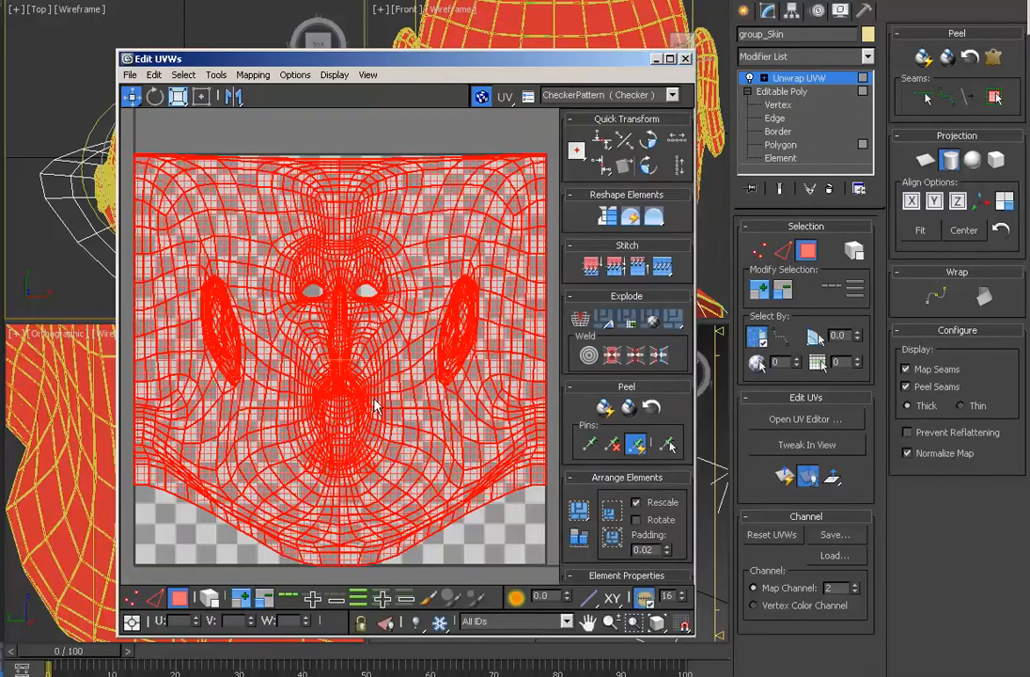
mouse_move(412, 355)
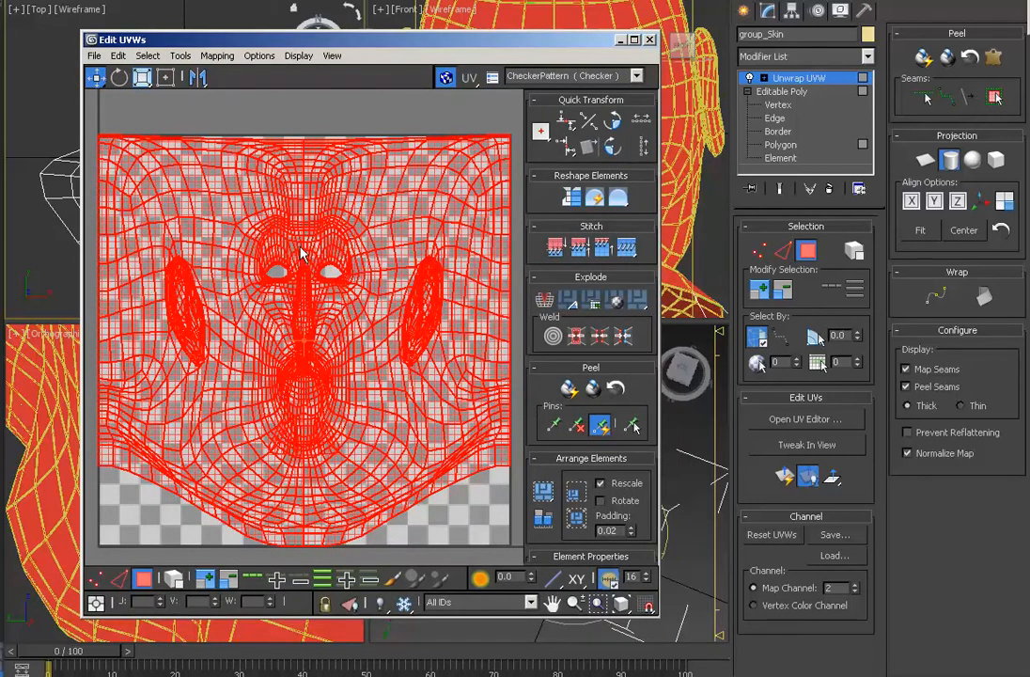
mouse_move(507, 237)
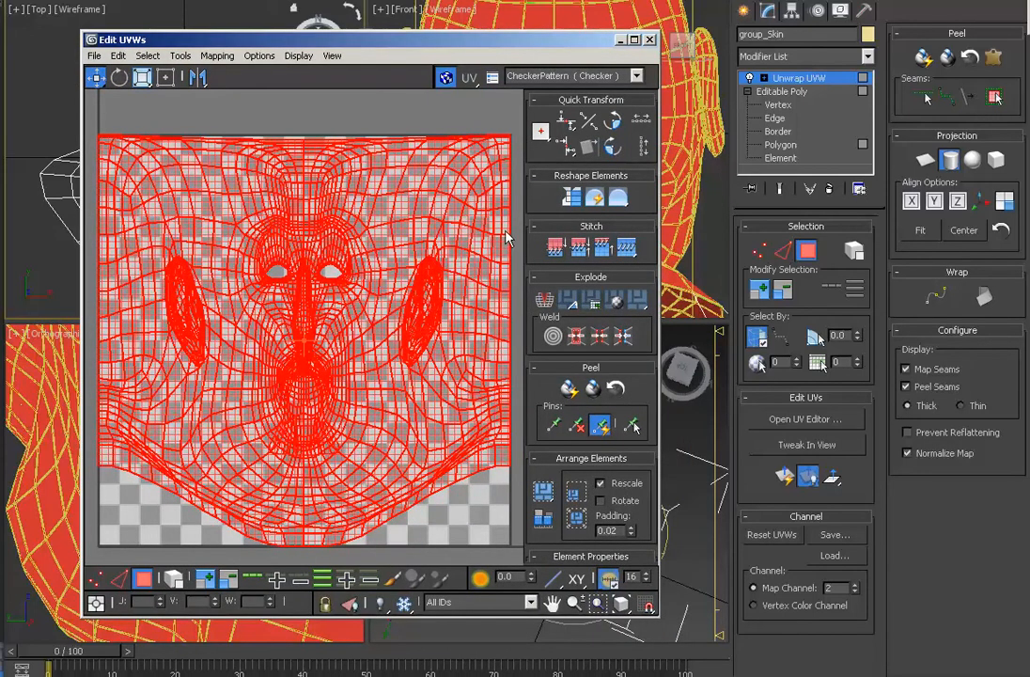
mouse_move(511, 267)
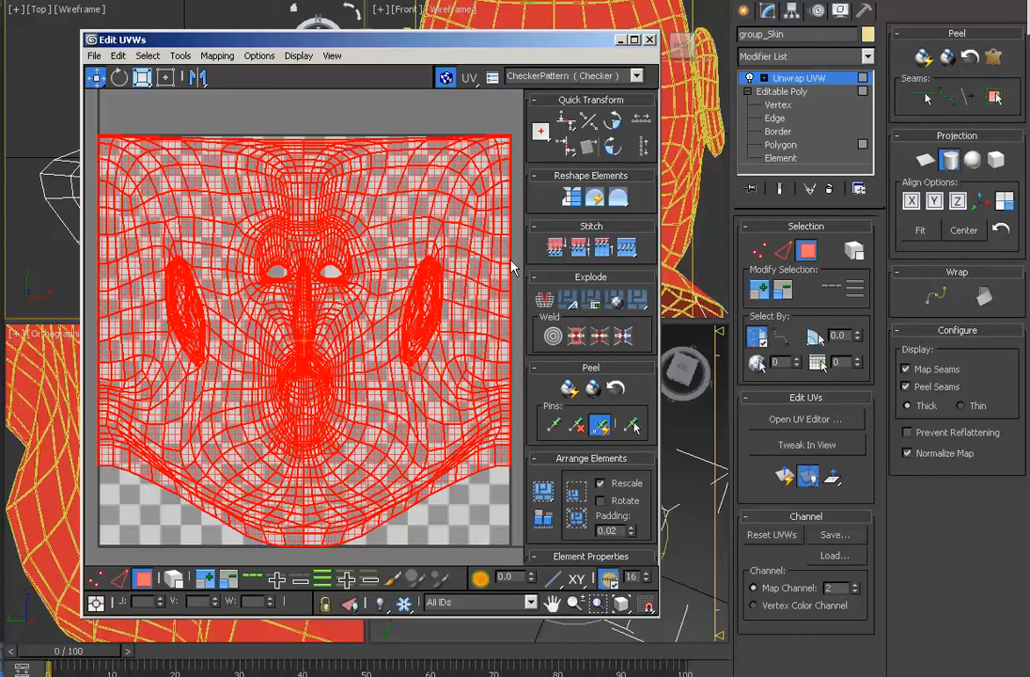
mouse_move(618, 197)
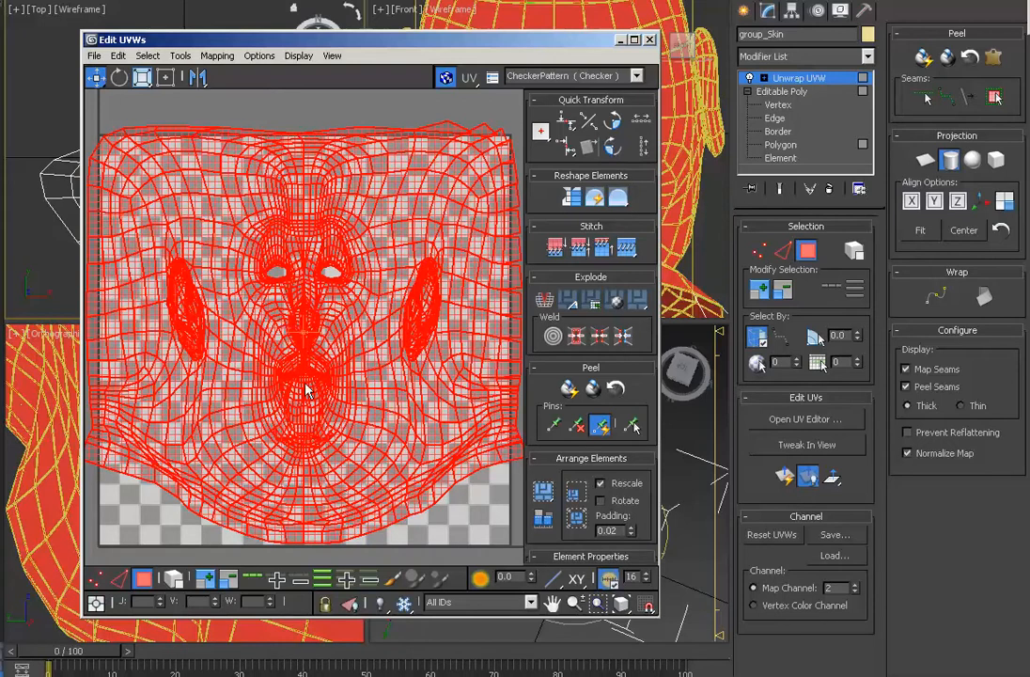
mouse_move(523, 203)
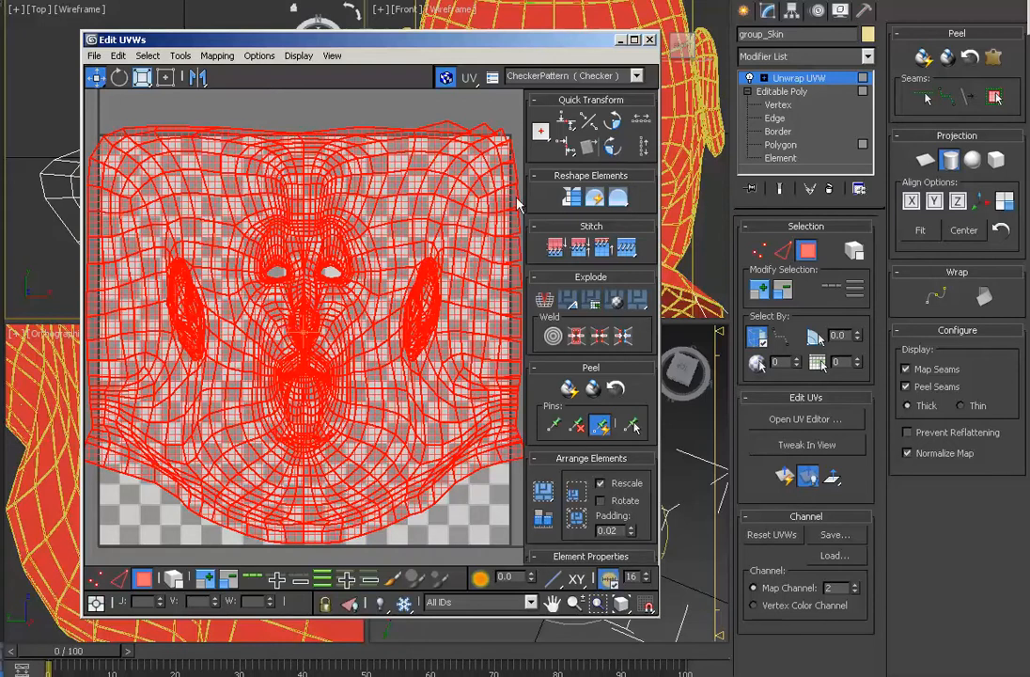
mouse_move(508, 178)
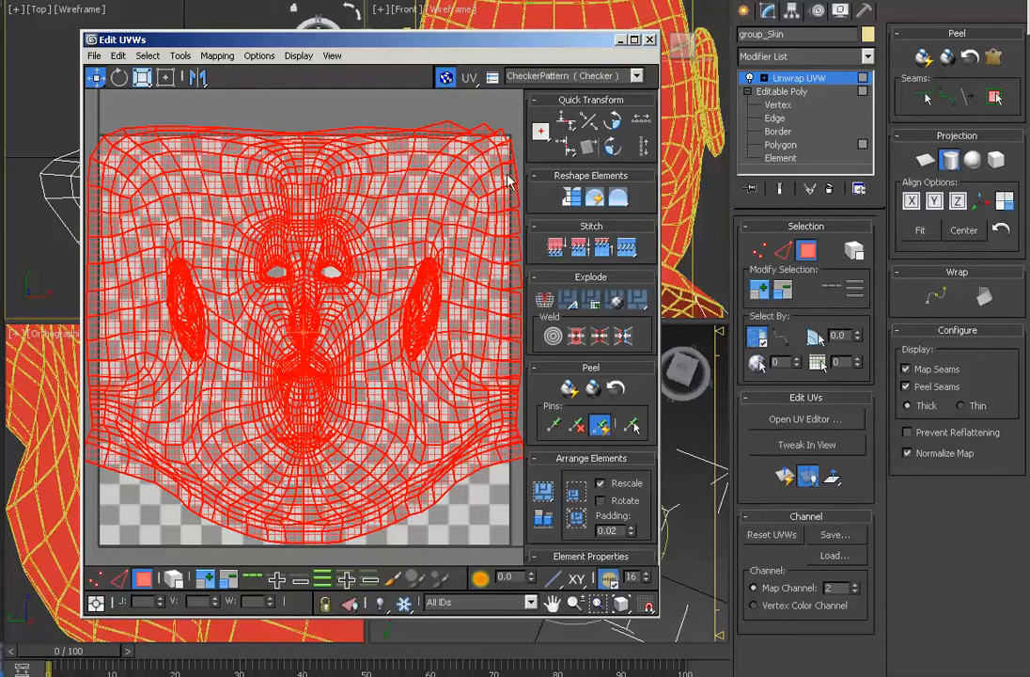
mouse_move(568, 376)
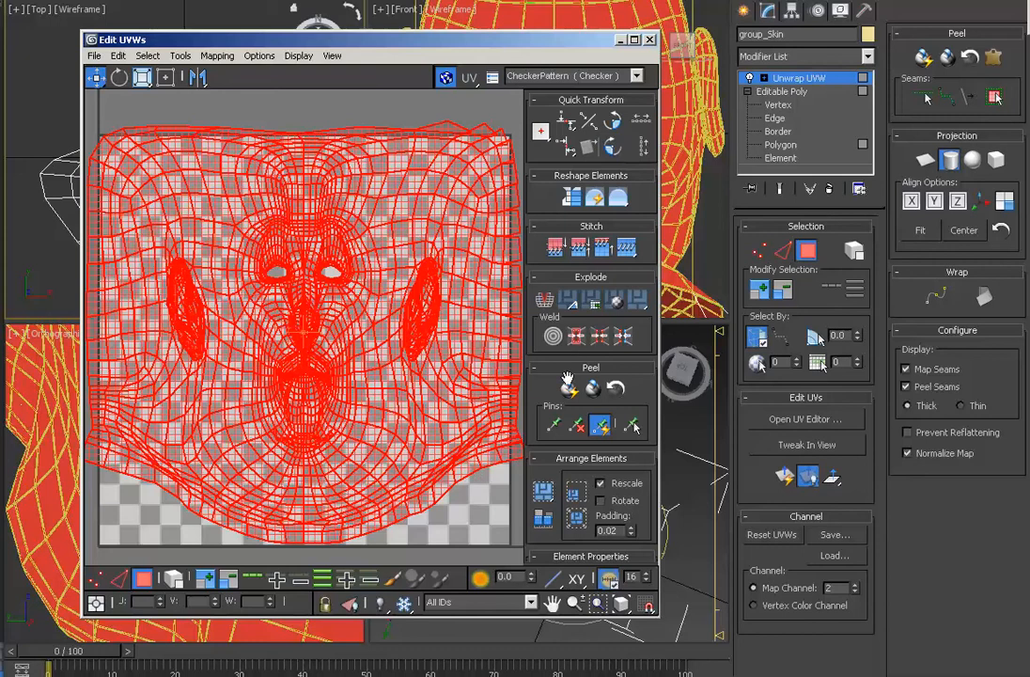
mouse_move(619, 197)
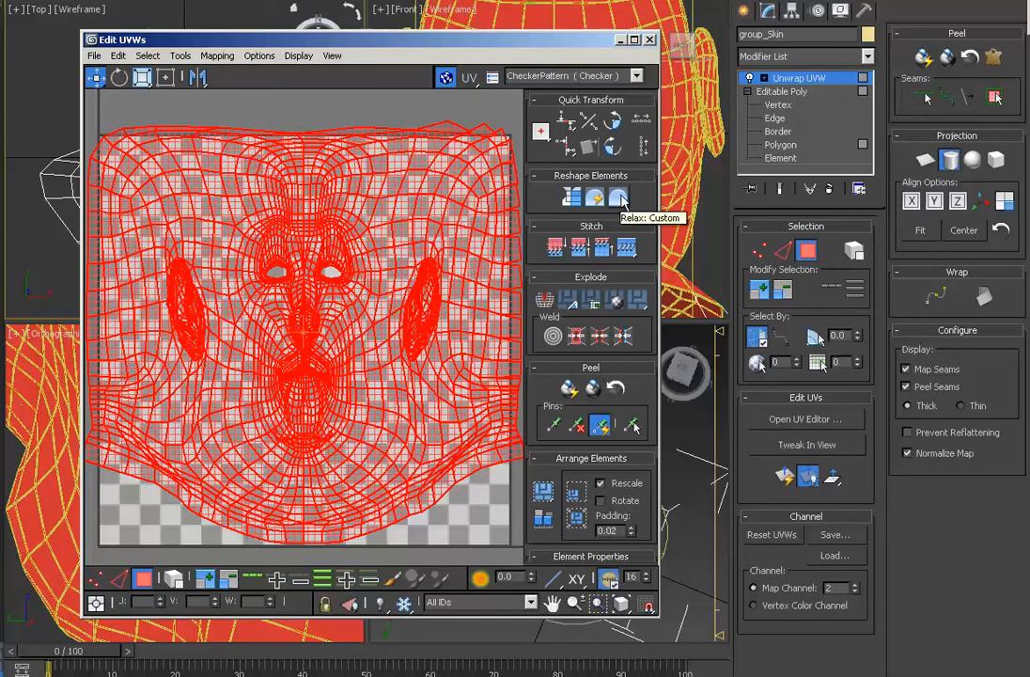
mouse_move(568, 388)
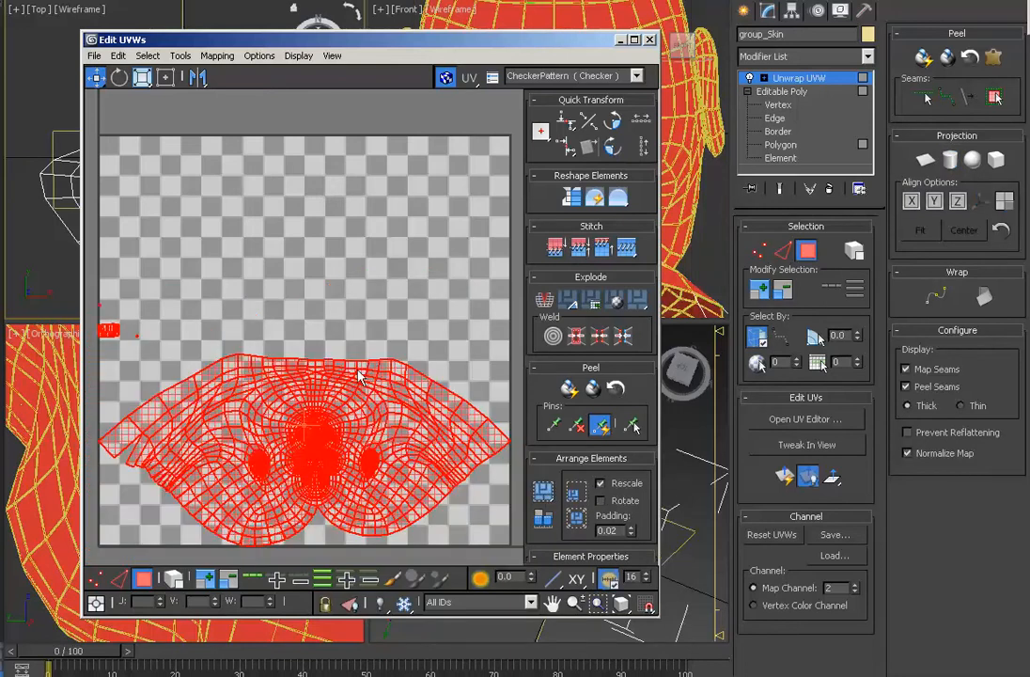
Step: Quick Peel the head's UVs into a flat fan-shaped island along the bottom of UV space
left_click_drag(361, 433, 342, 338)
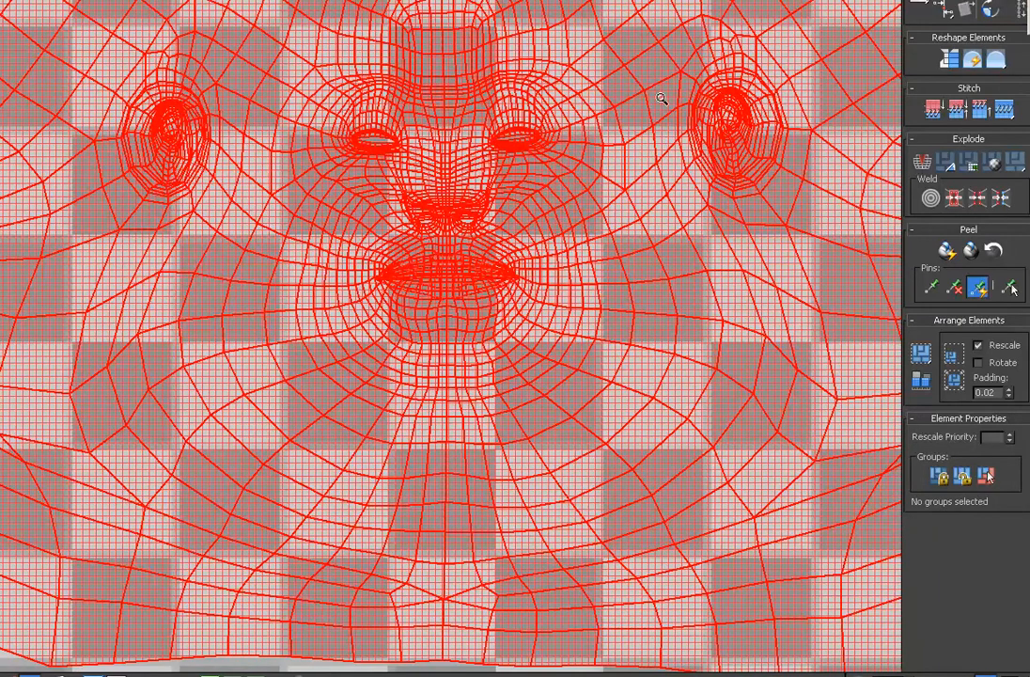
mouse_move(662, 249)
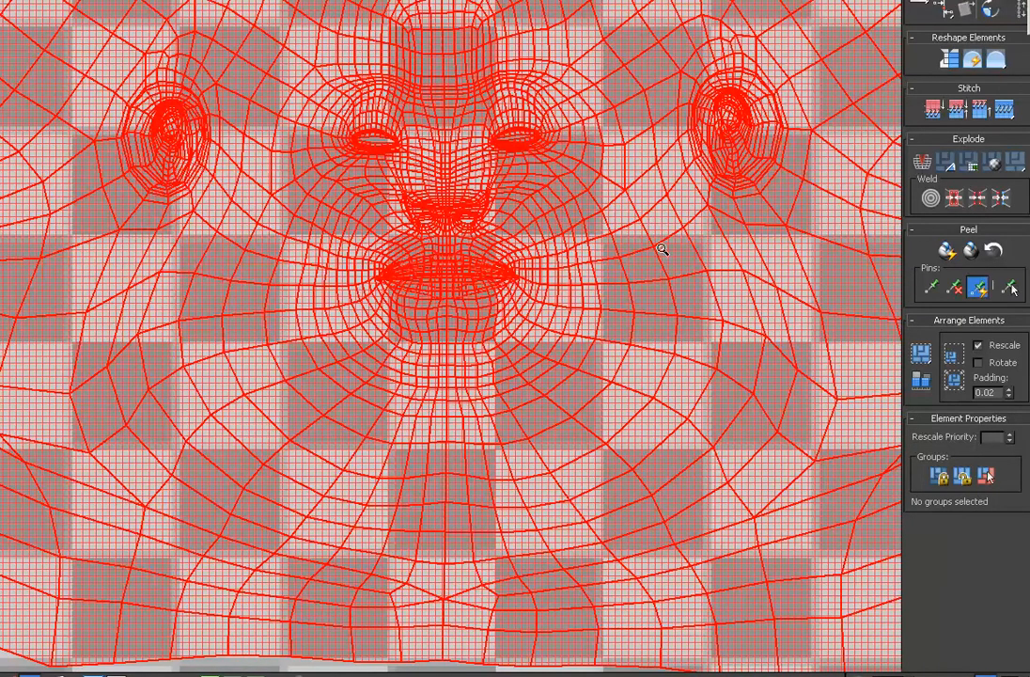
mouse_move(592, 132)
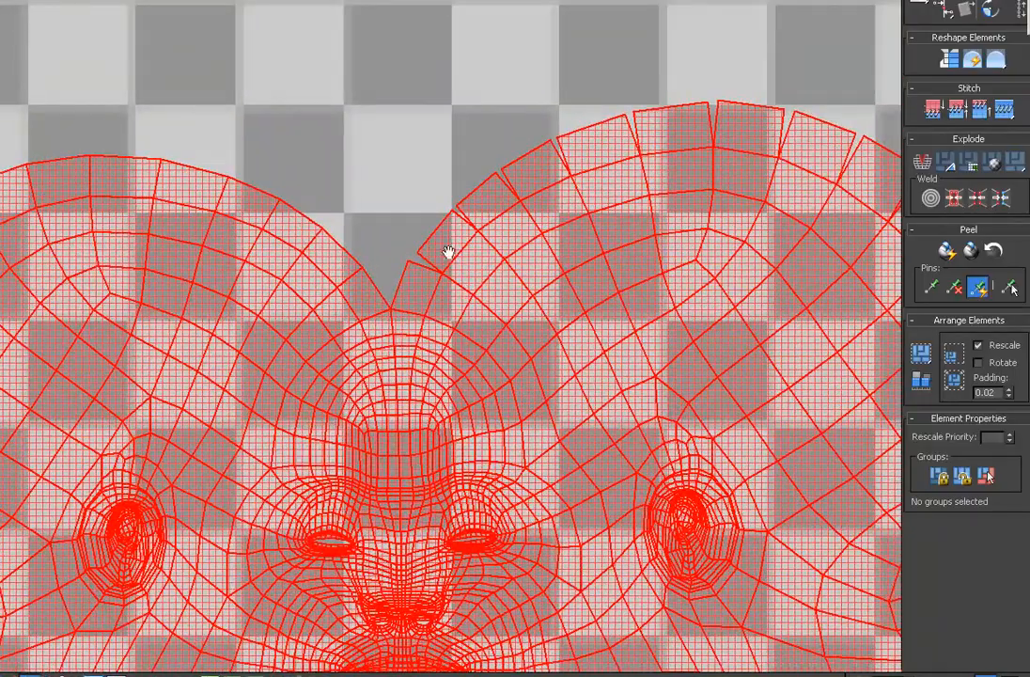
mouse_move(414, 275)
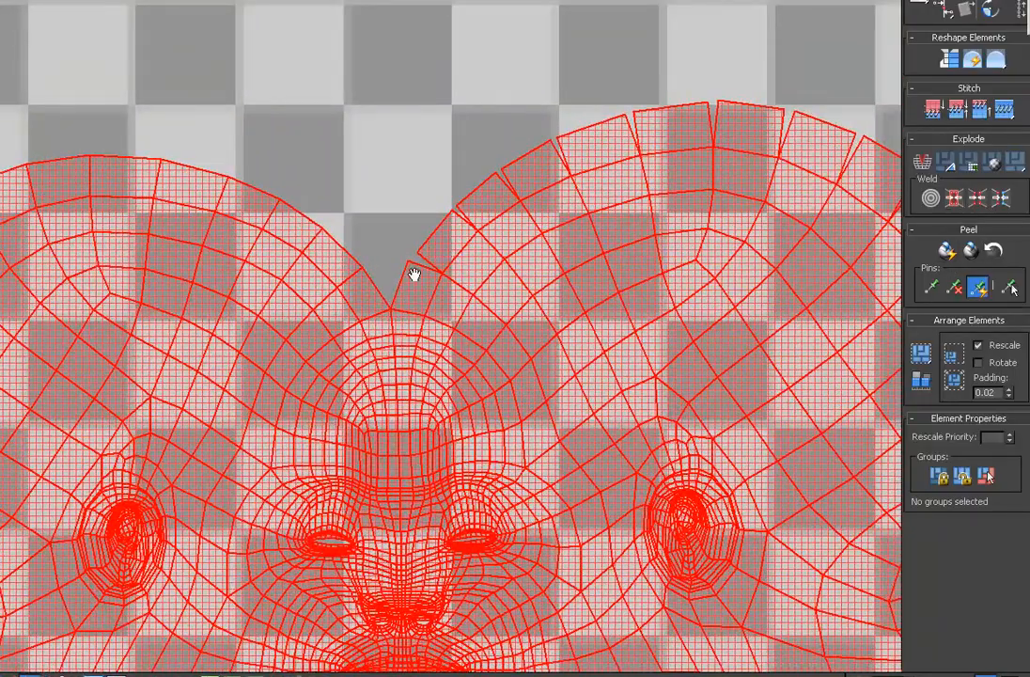
mouse_move(519, 162)
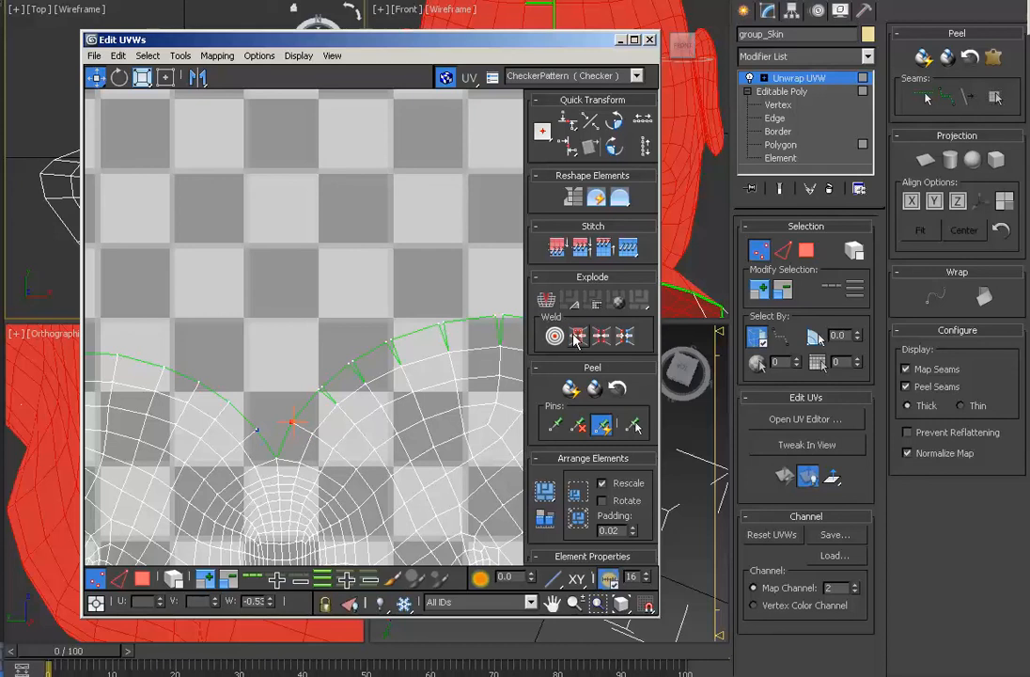
mouse_move(580, 335)
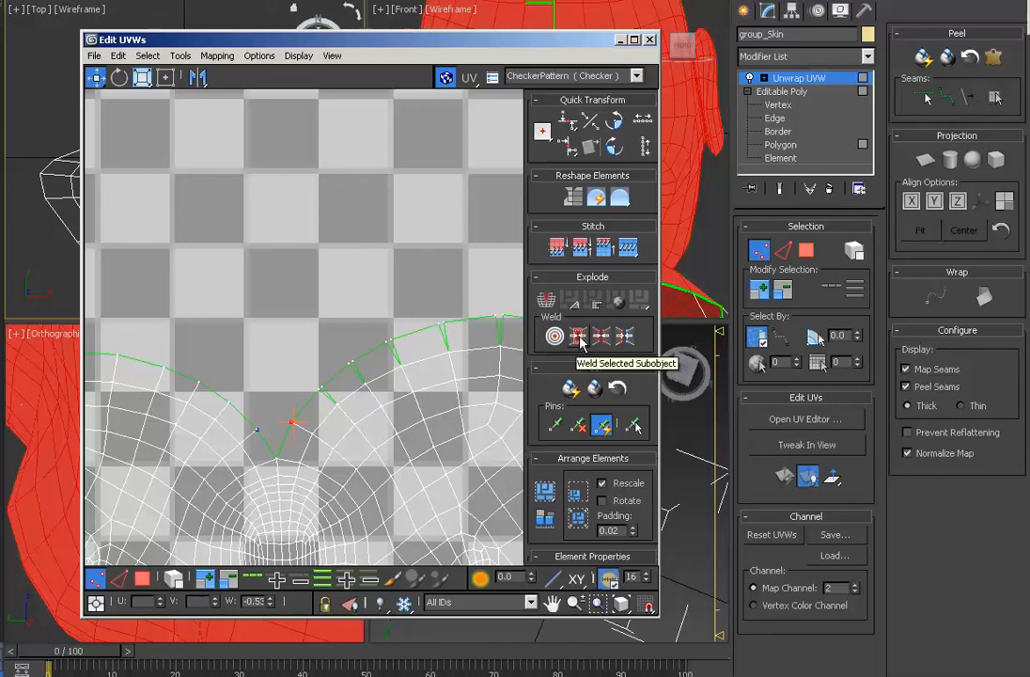
Step: Weld the selected seam vertices together and select the next seam pair along the island's top edge
left_click(555, 335)
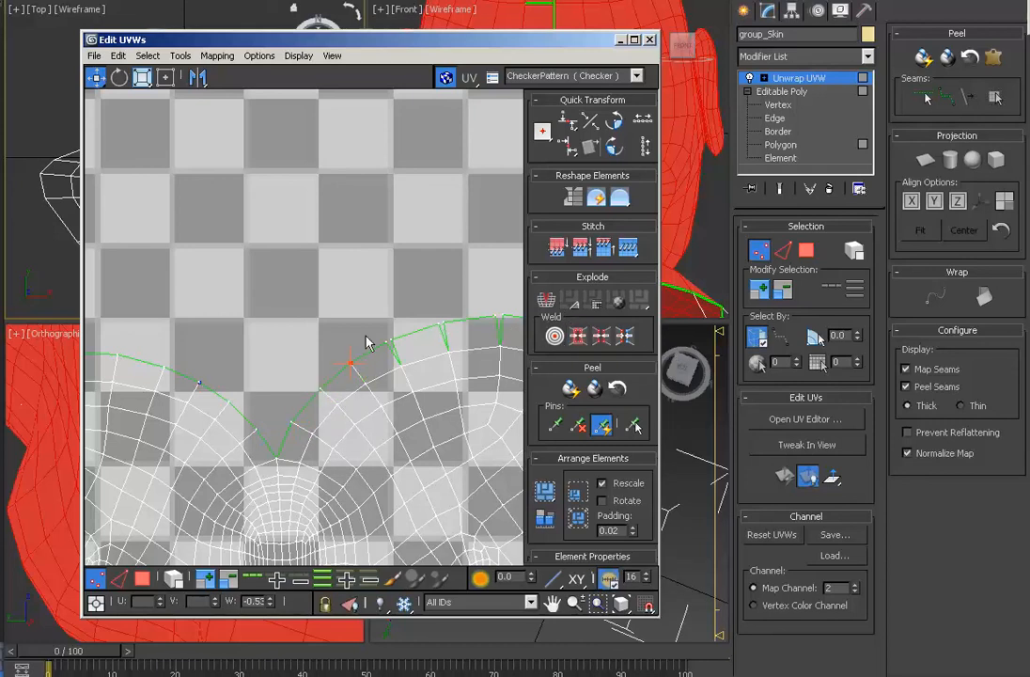
left_click_drag(353, 365, 391, 341)
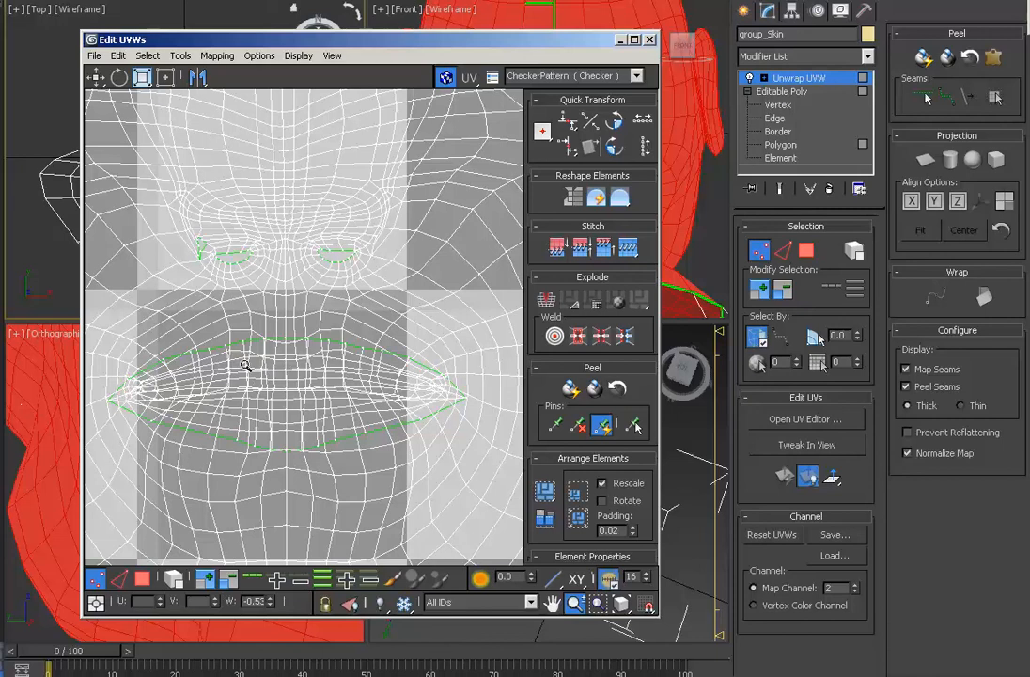
mouse_move(293, 448)
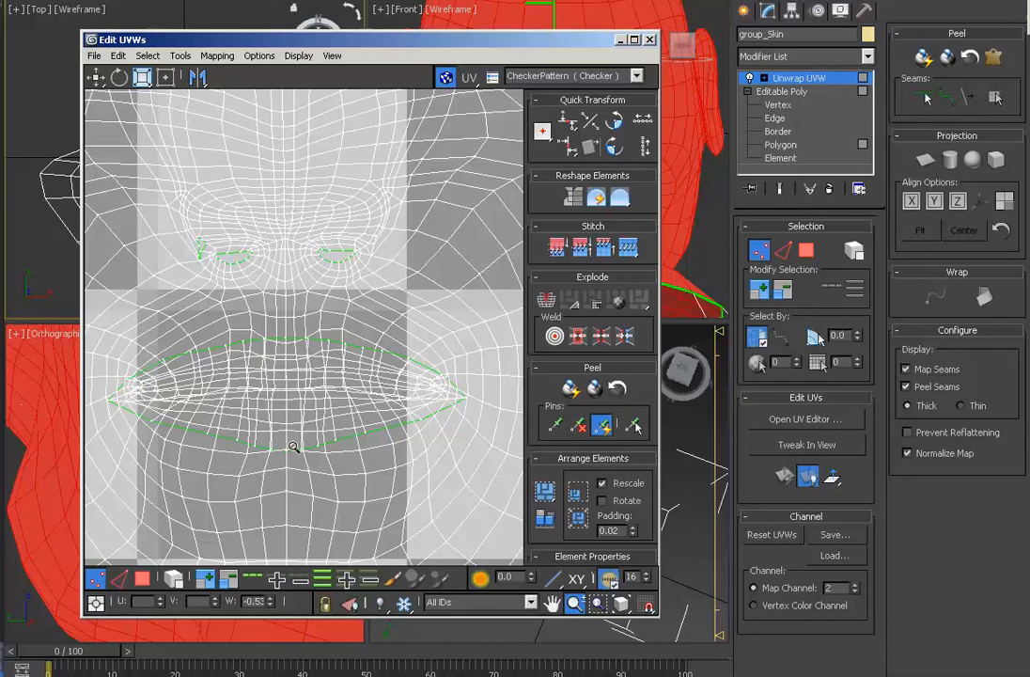
mouse_move(404, 279)
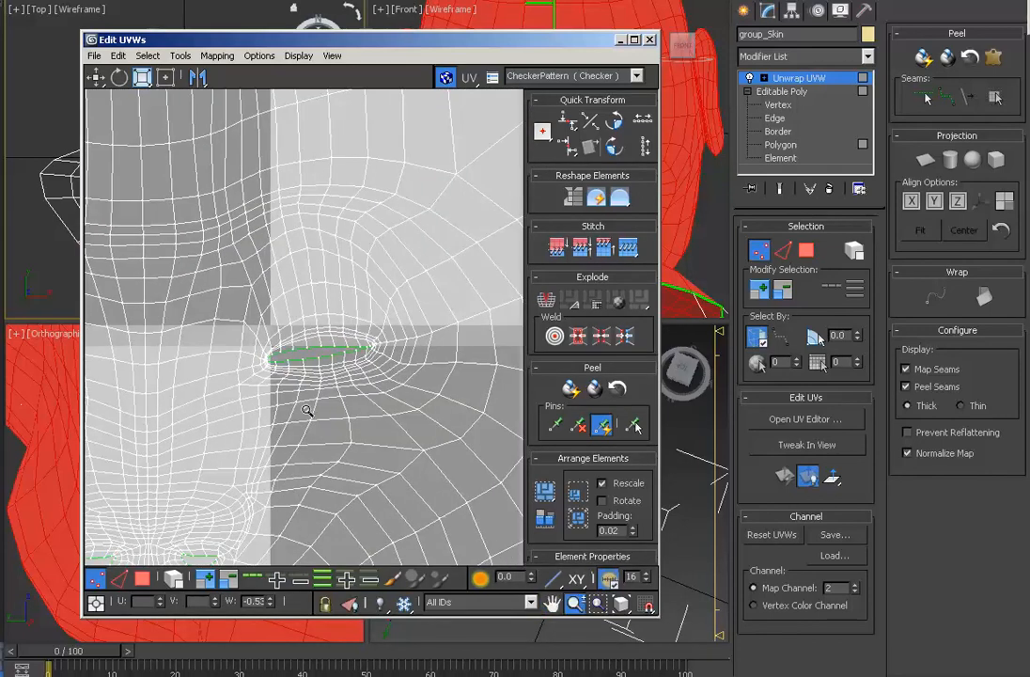
mouse_move(361, 320)
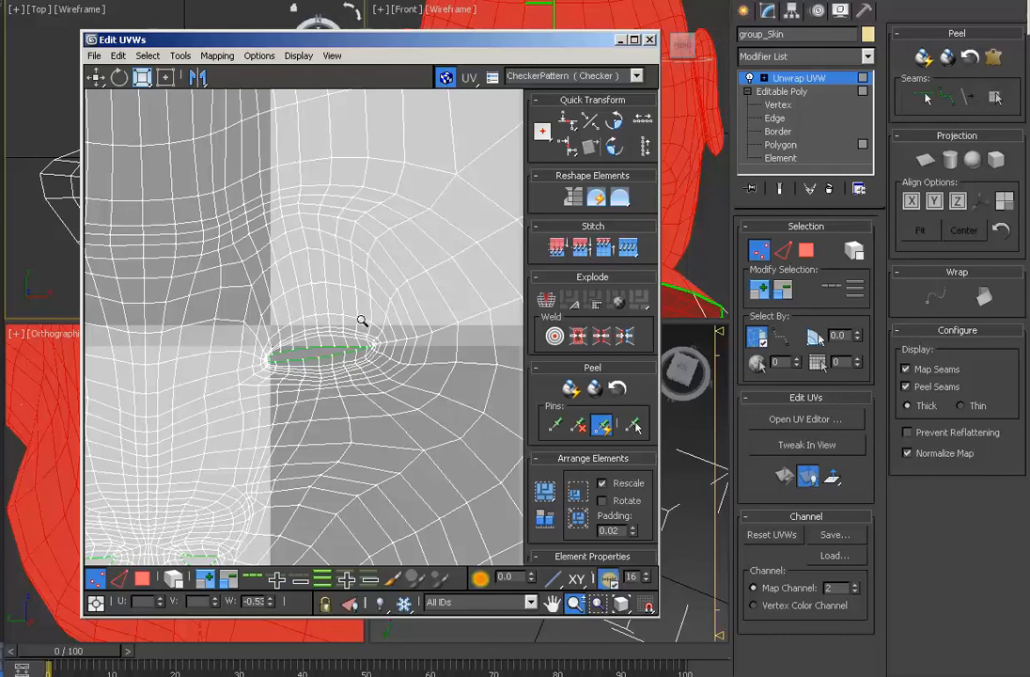
mouse_move(323, 313)
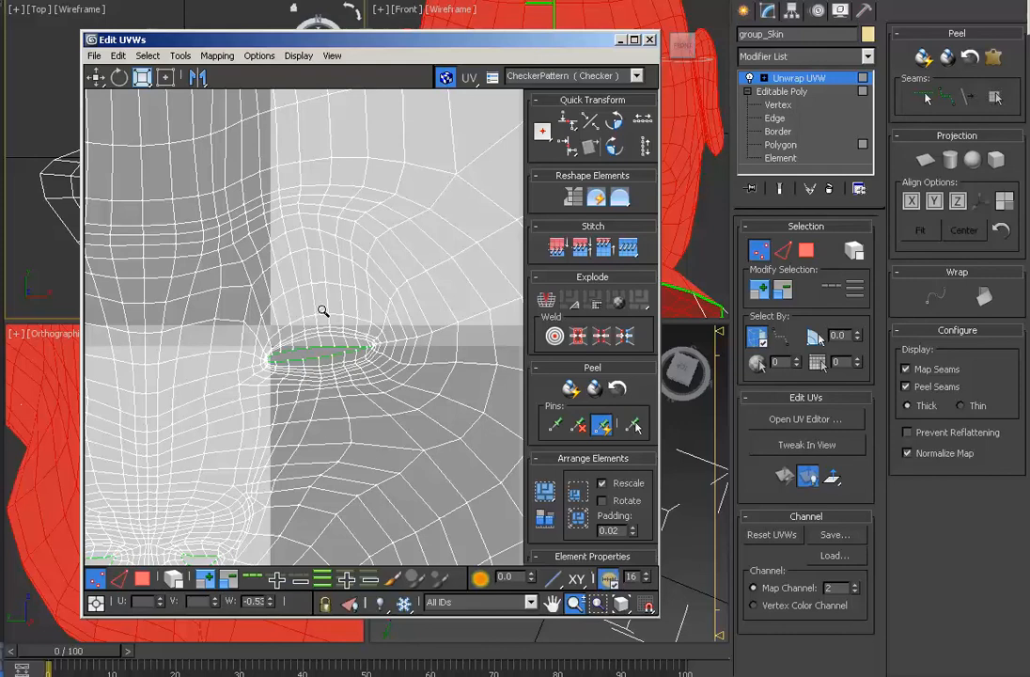